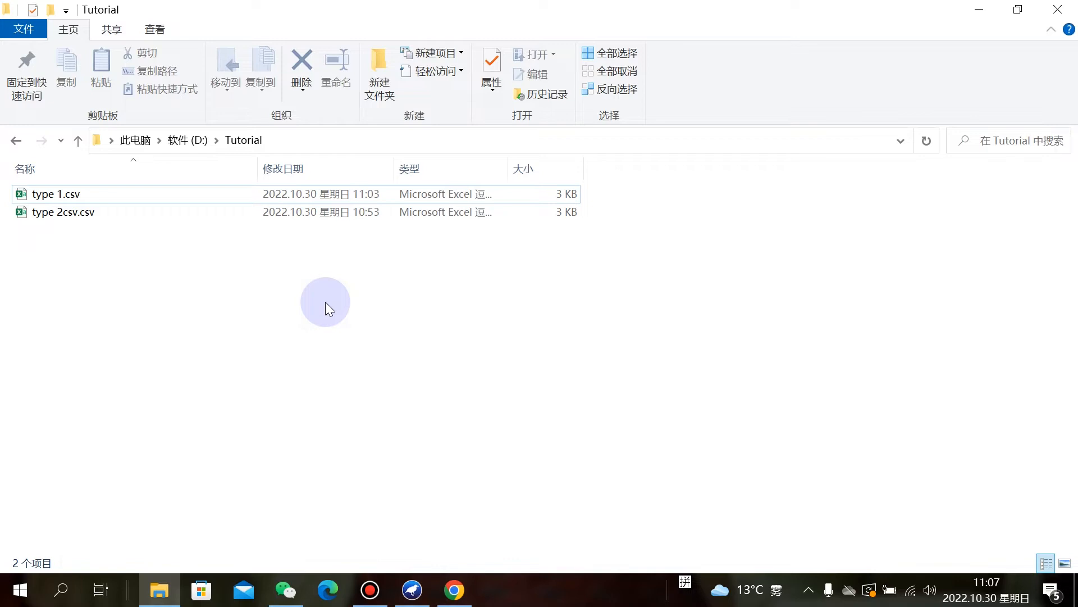
mouse_move(357, 456)
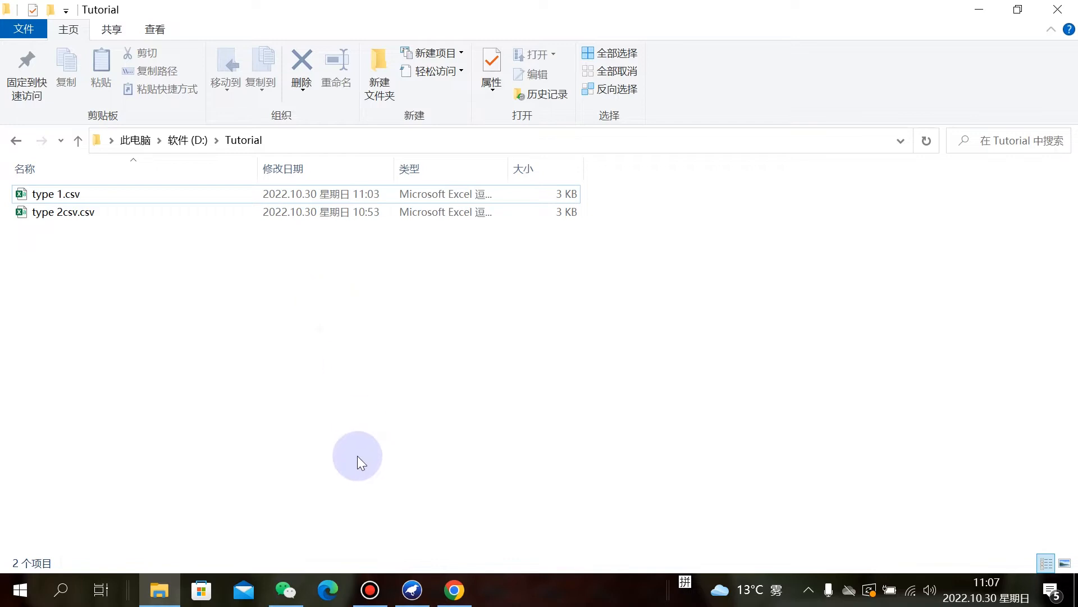
Launch the Weka GUI Chooser from the taskbar over the Tutorial folder.
left_click(411, 589)
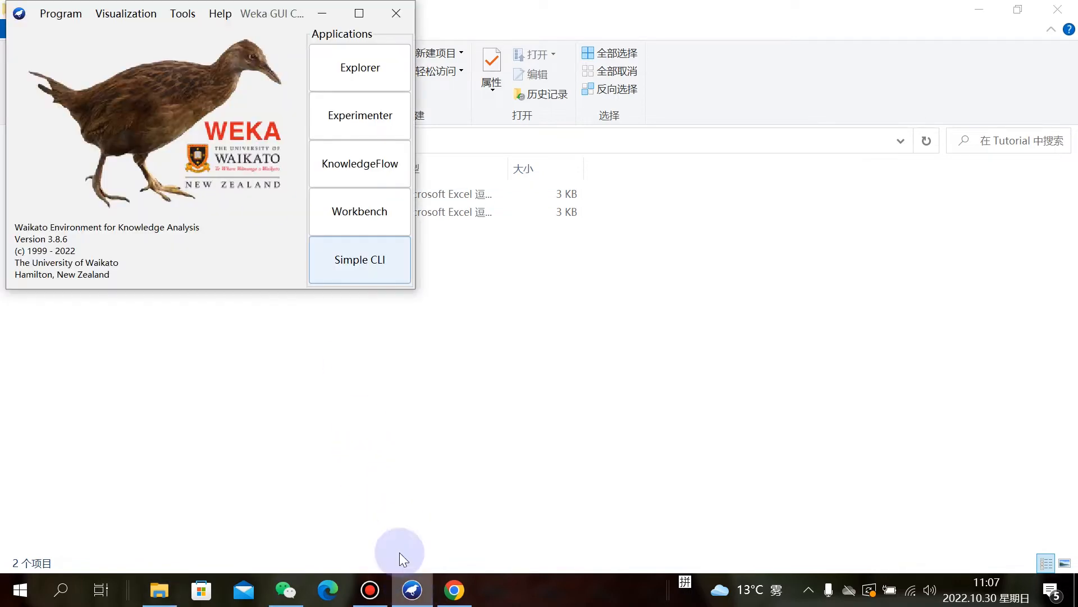
mouse_move(293, 10)
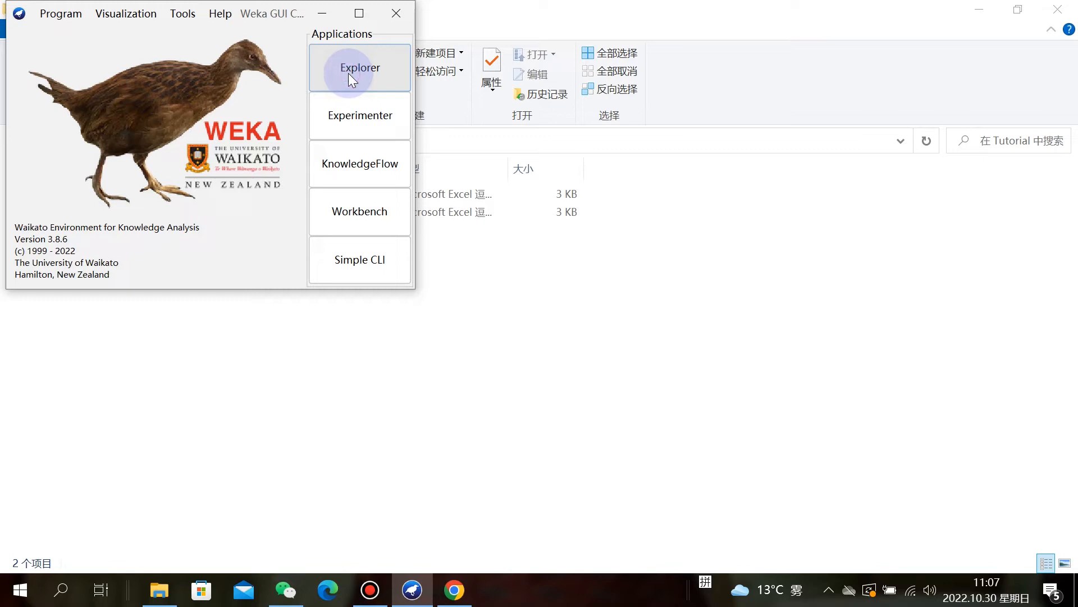
Start the Explorer and browse the open-file dialog to D:\Tutorial.
left_click(360, 68)
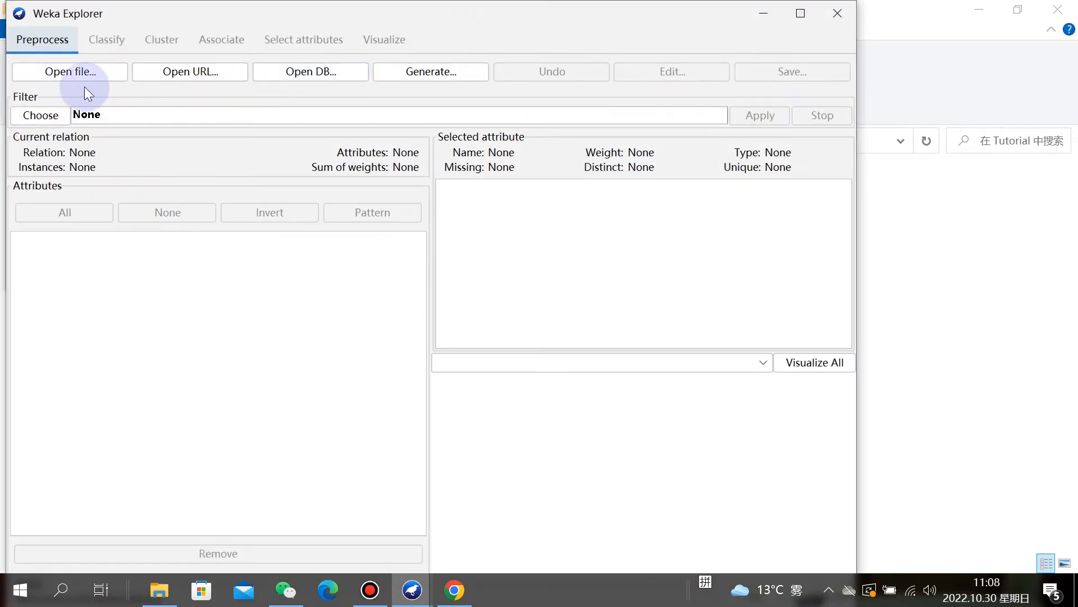
left_click(70, 72)
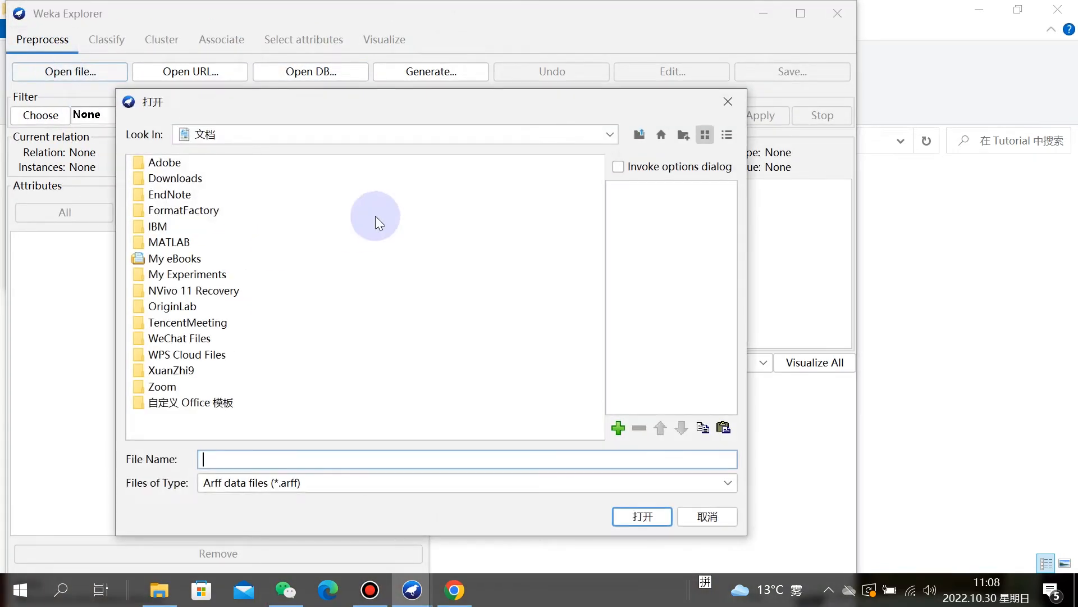
left_click(609, 135)
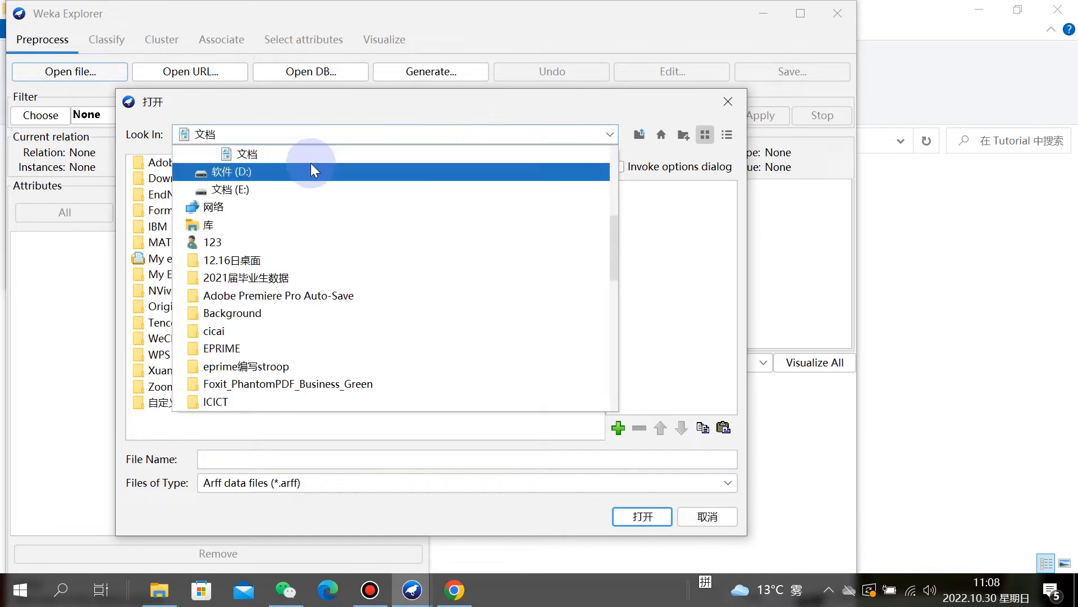
mouse_move(236, 178)
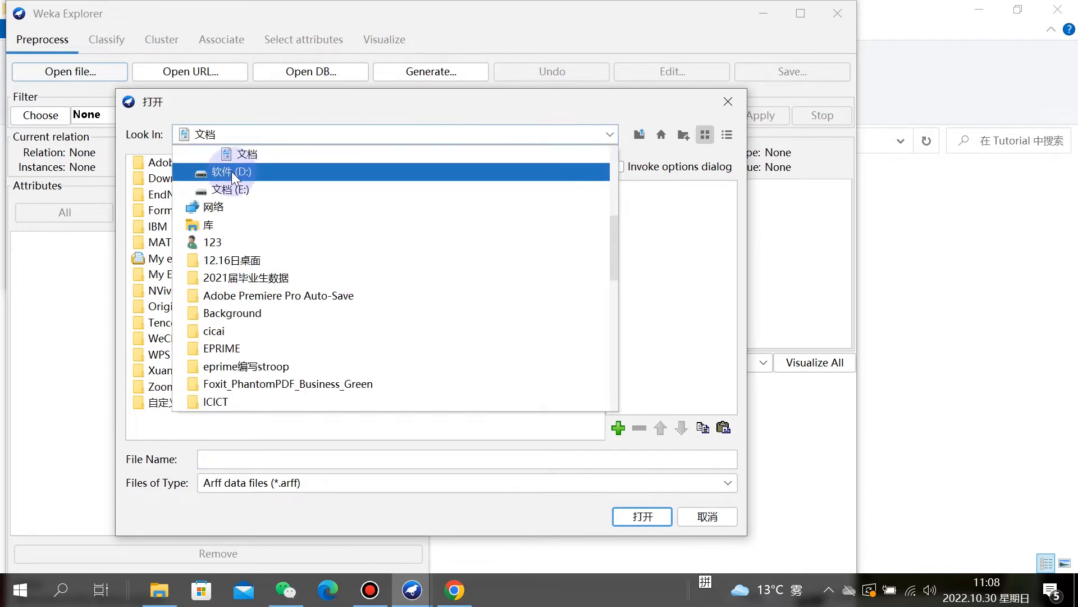
left_click(230, 171)
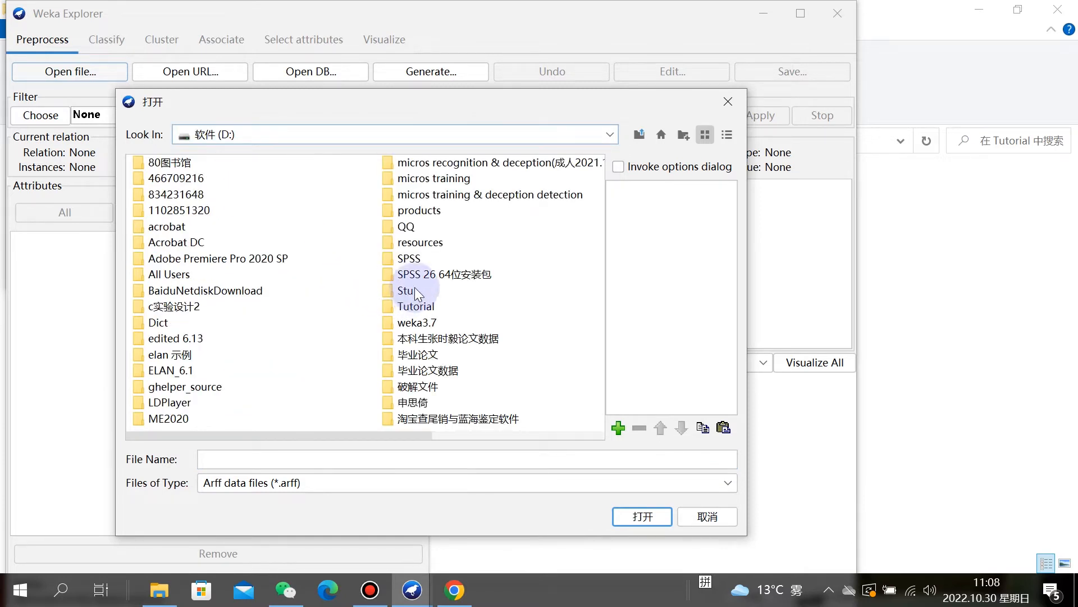
left_click(405, 305)
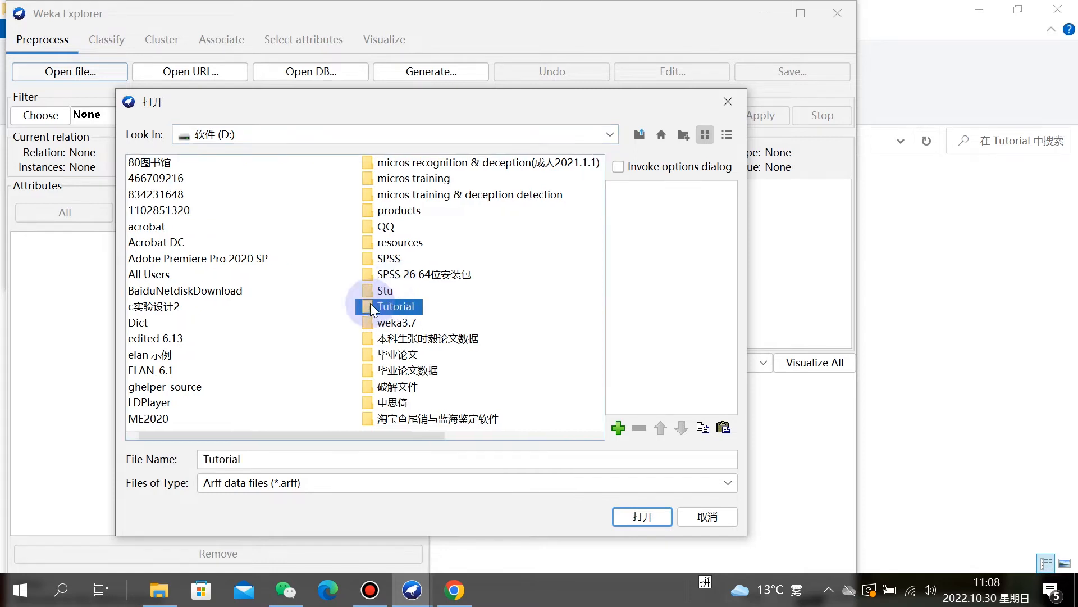
double_click(390, 305)
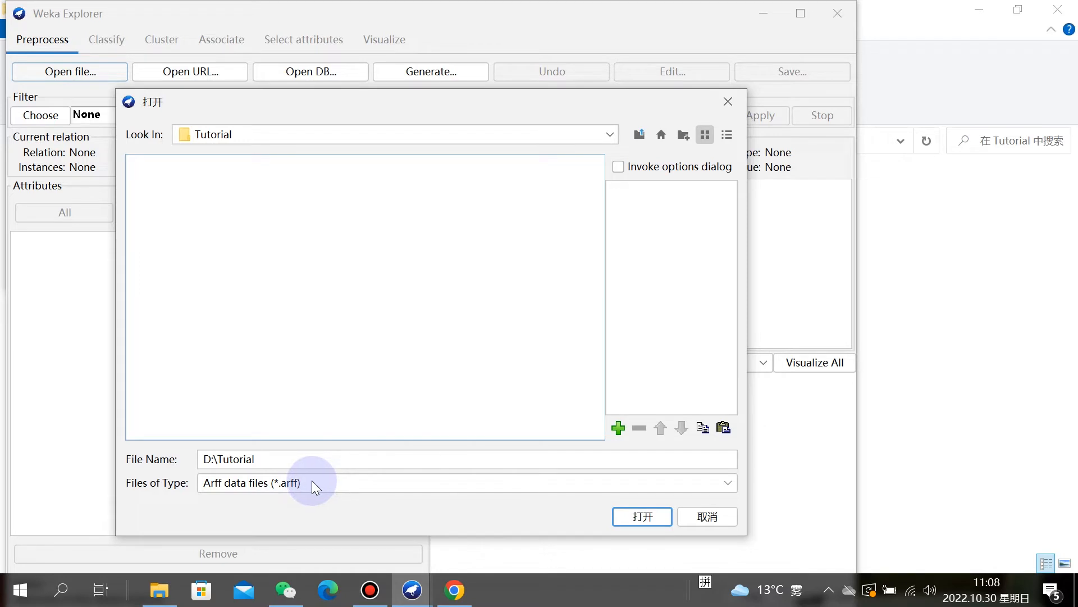
Filter the dialog to CSV data files and select type 1.csv.
left_click(312, 483)
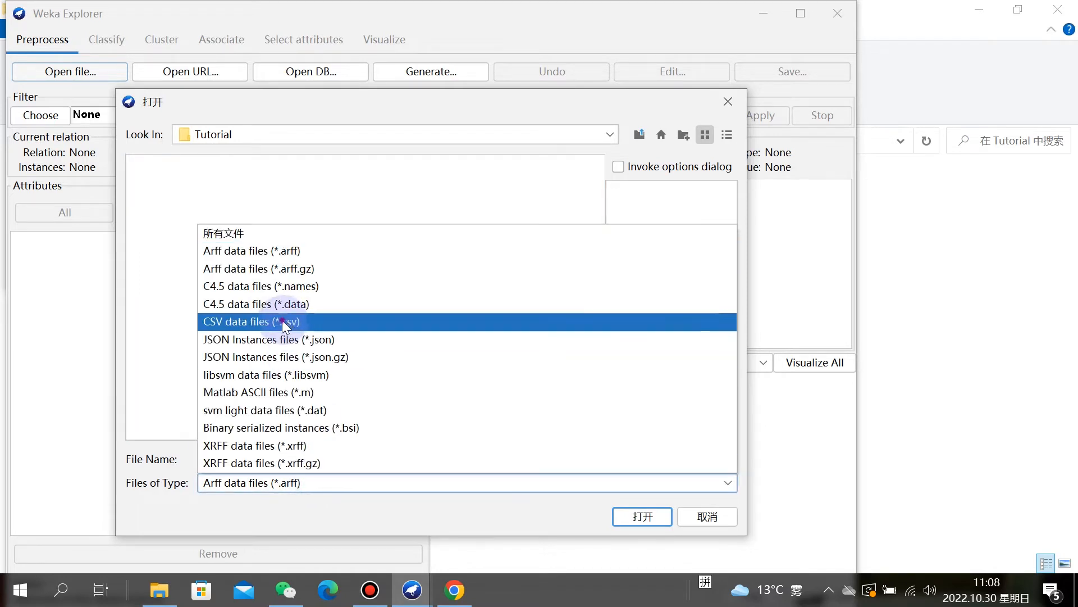
left_click(252, 321)
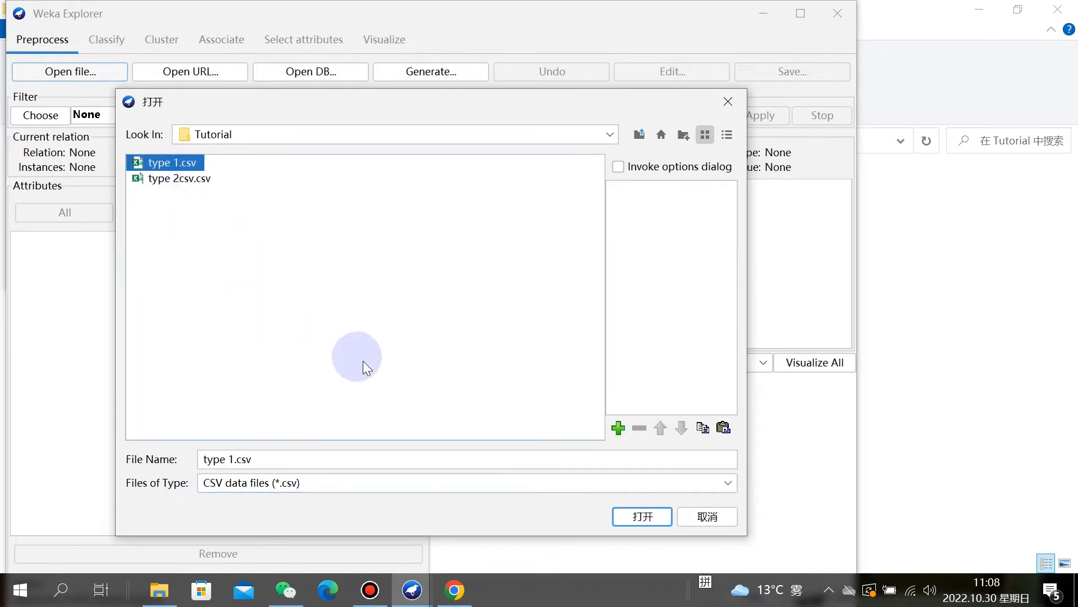
left_click(642, 516)
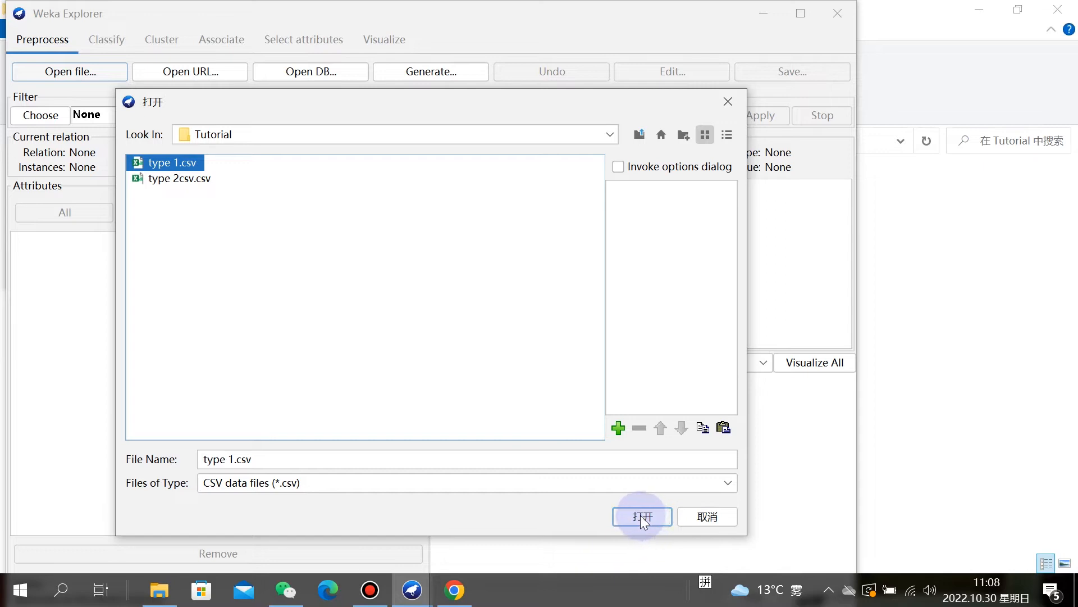
Load type 1.csv (99 instances, 5 attributes) and save it as ARFF named type1.csv.
left_click(642, 517)
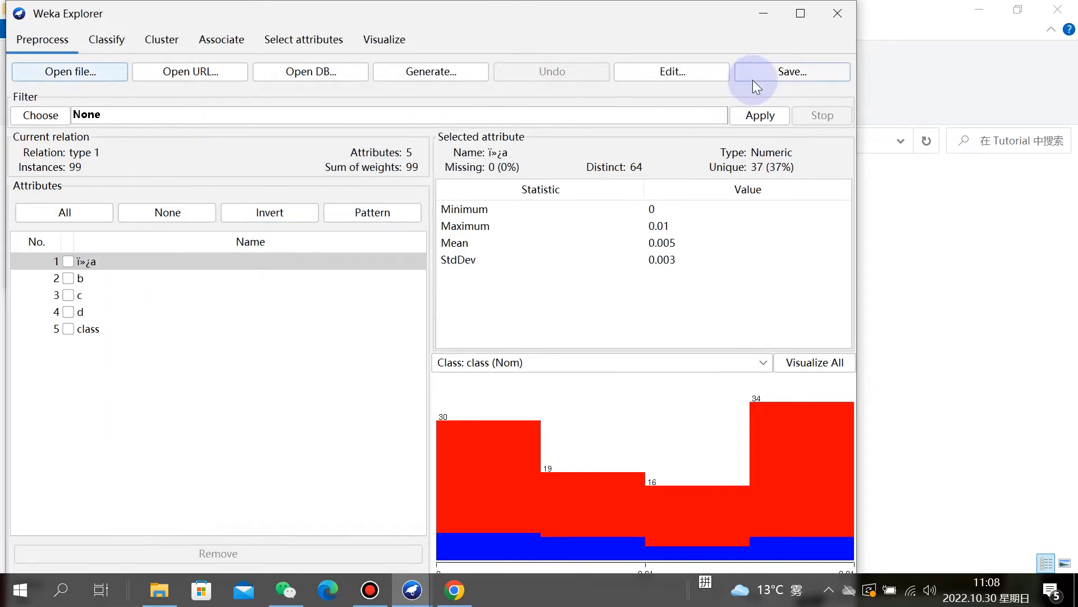
left_click(793, 72)
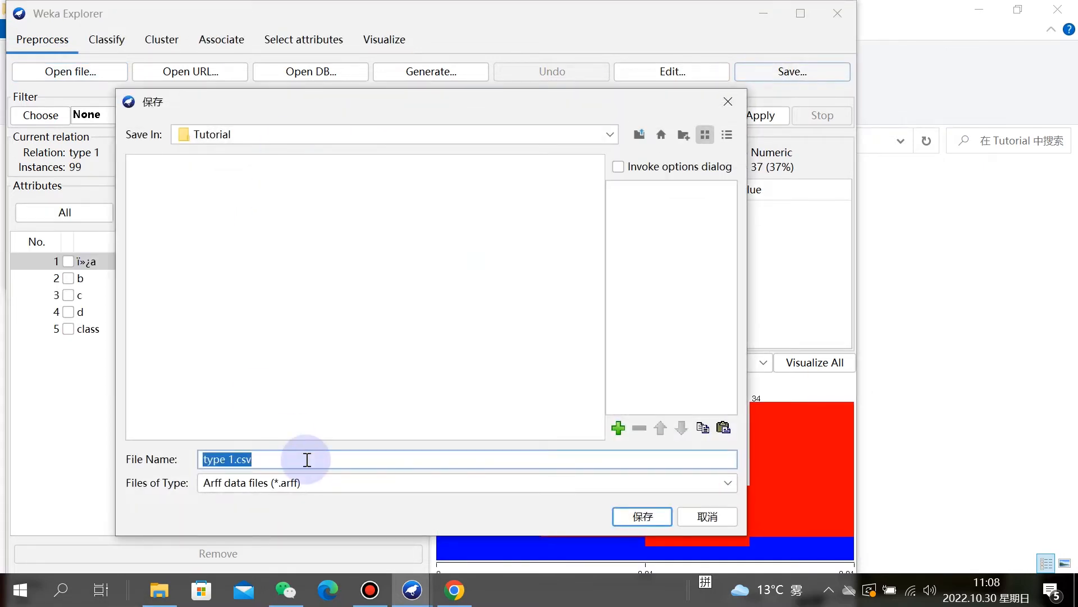
left_click(261, 458)
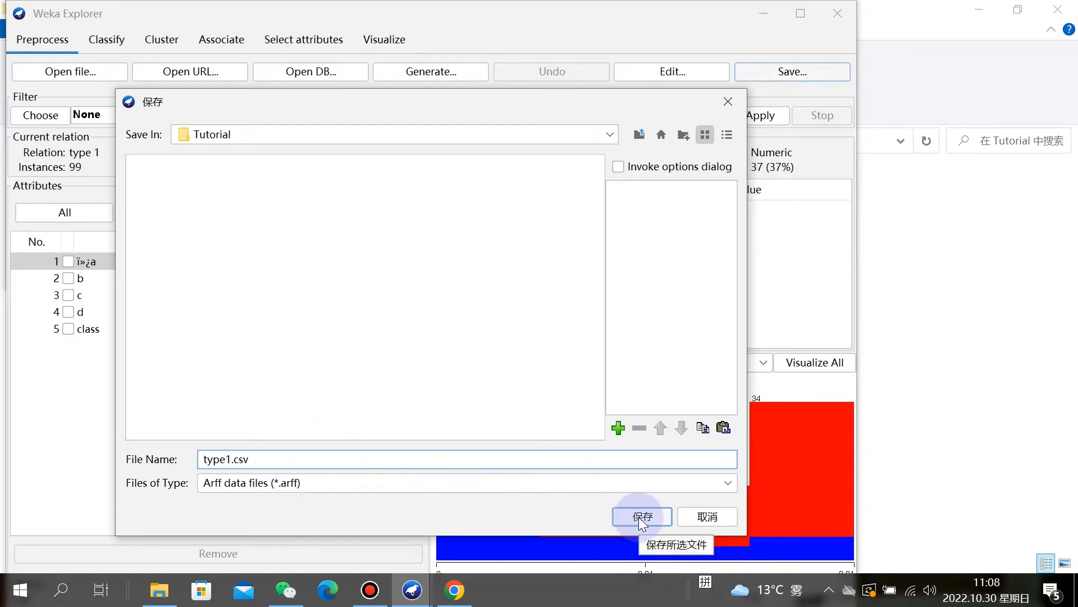
left_click(641, 515)
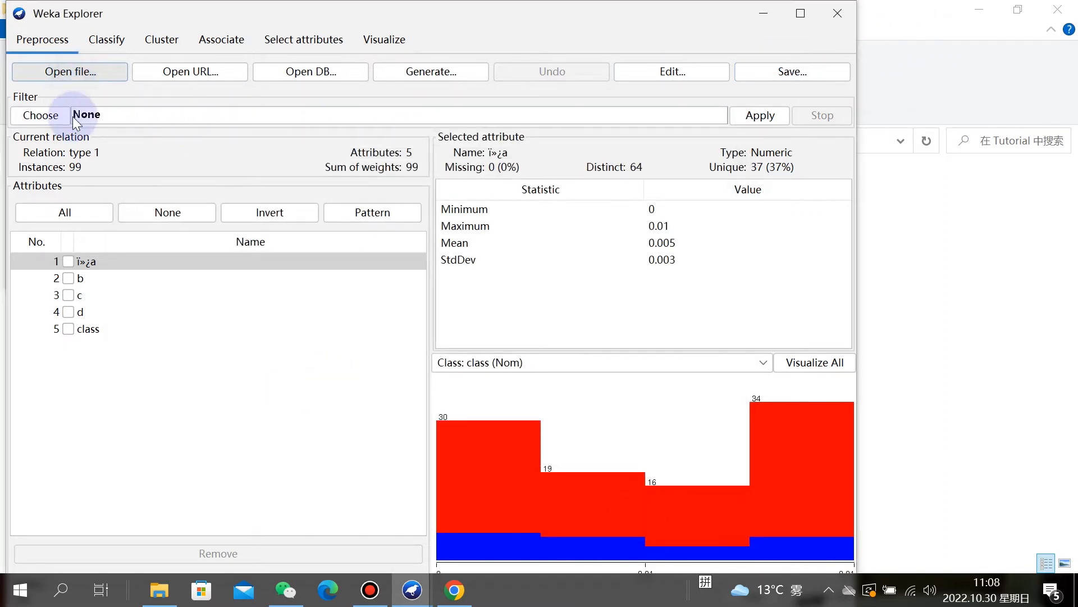
Load type 2csv.csv (99 instances, 5 attributes) and save it as ARFF named type2.
left_click(69, 72)
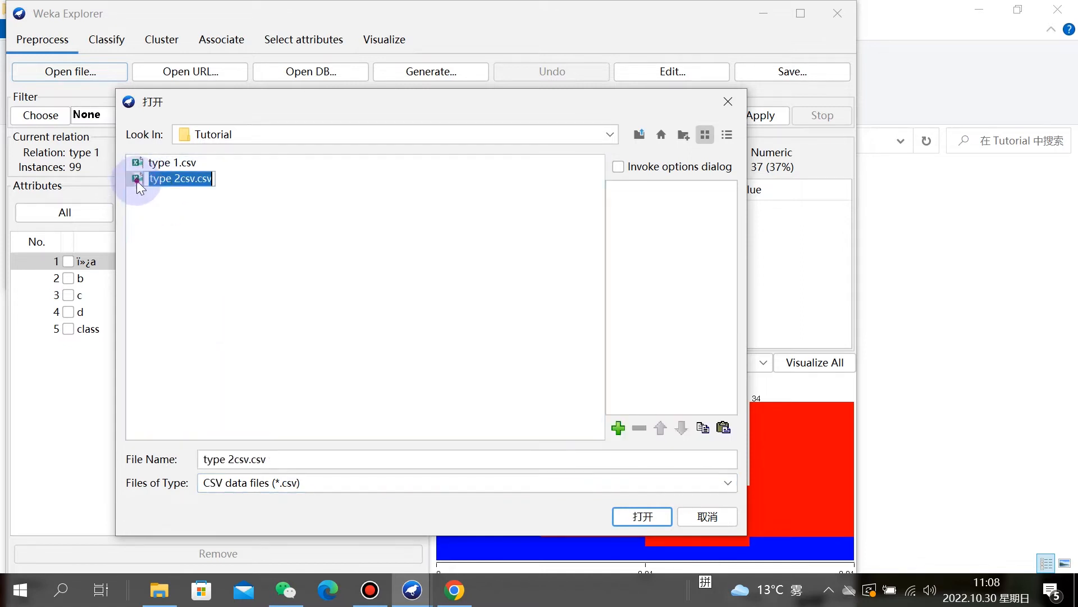
left_click(642, 516)
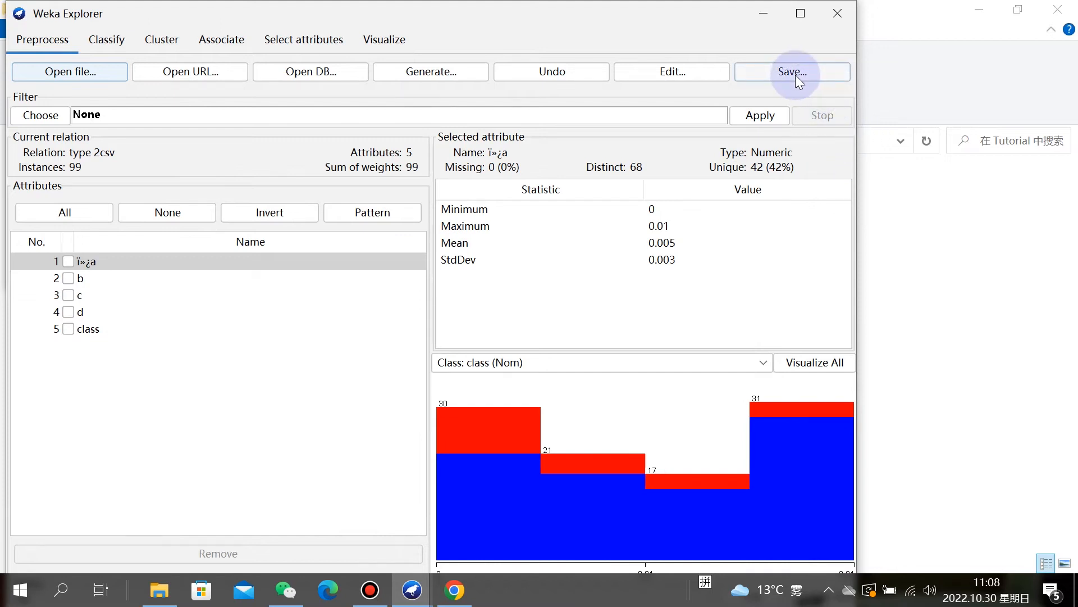
left_click(793, 72)
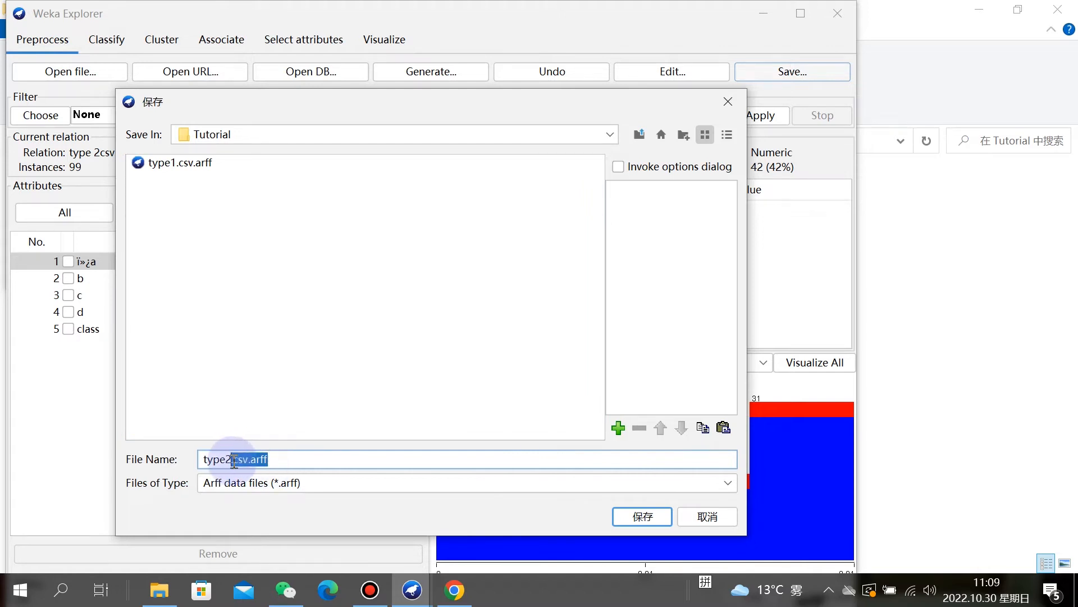
key("Delete")
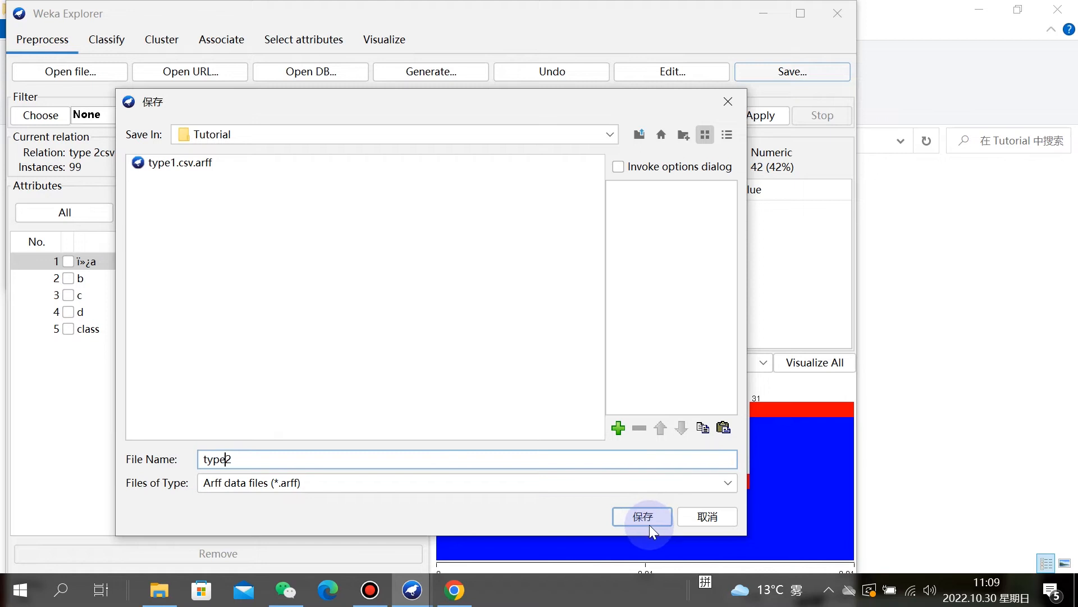
left_click(642, 516)
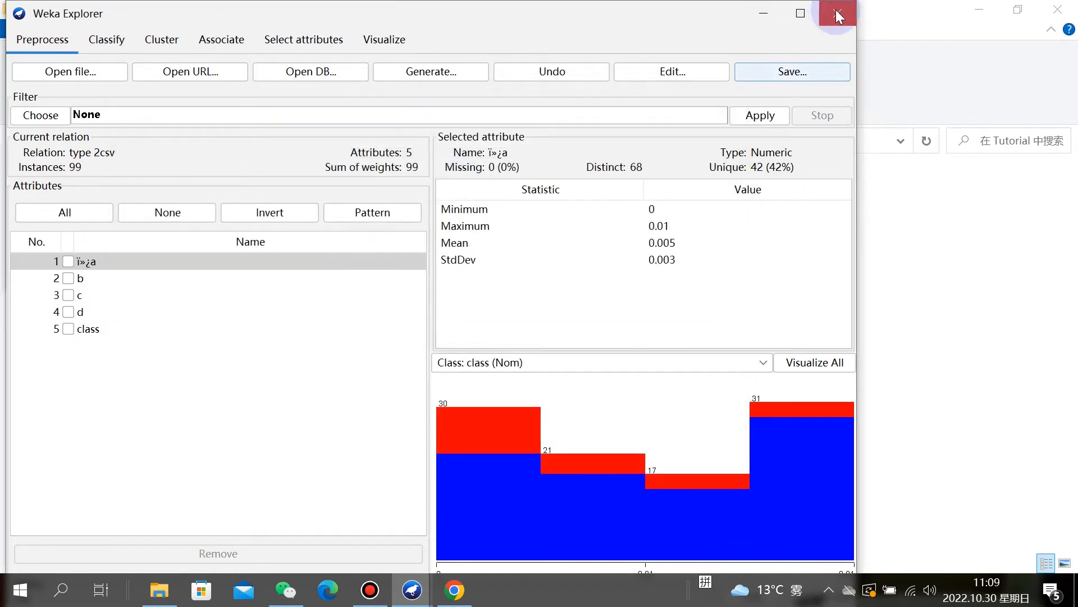
Close the Explorer with confirmation and launch Simple CLI from the GUI Chooser.
left_click(837, 14)
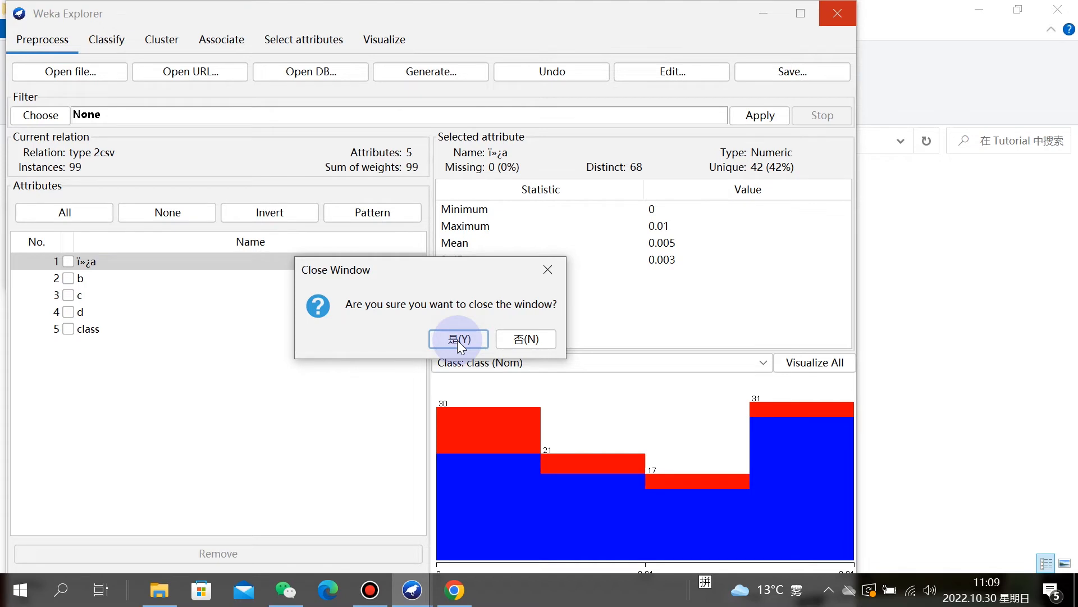
left_click(459, 339)
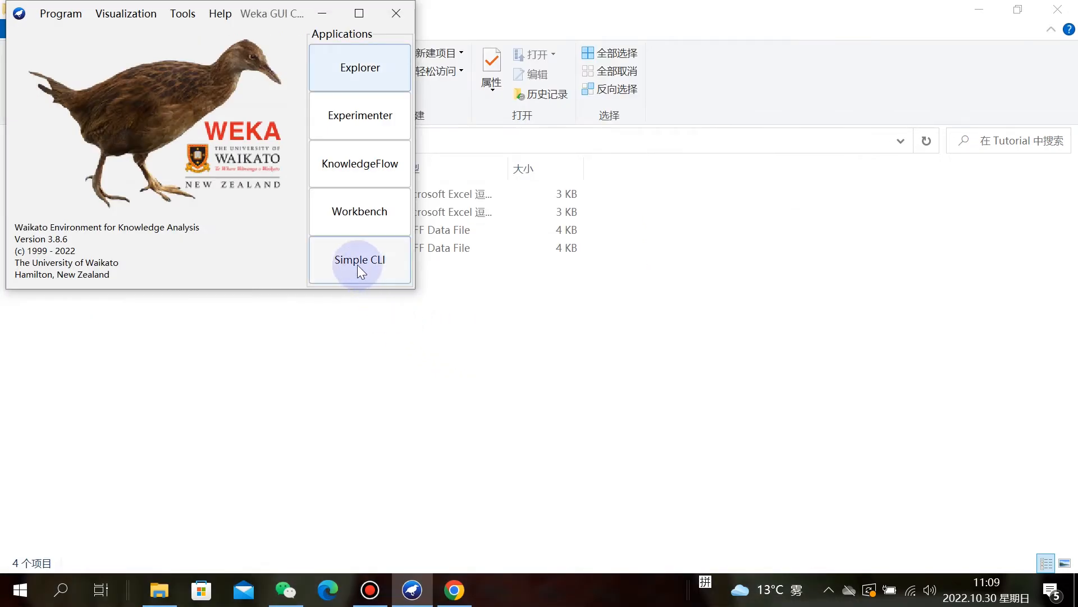
left_click(359, 260)
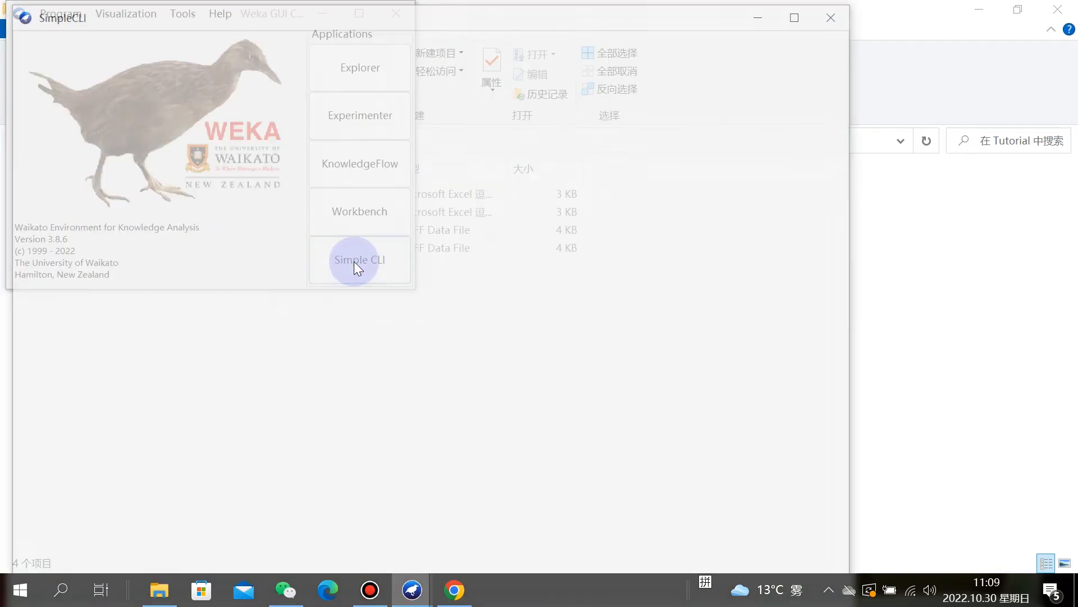
Enter 'java weka.core.Instances append' in the SimpleCLI command field.
left_click(360, 260)
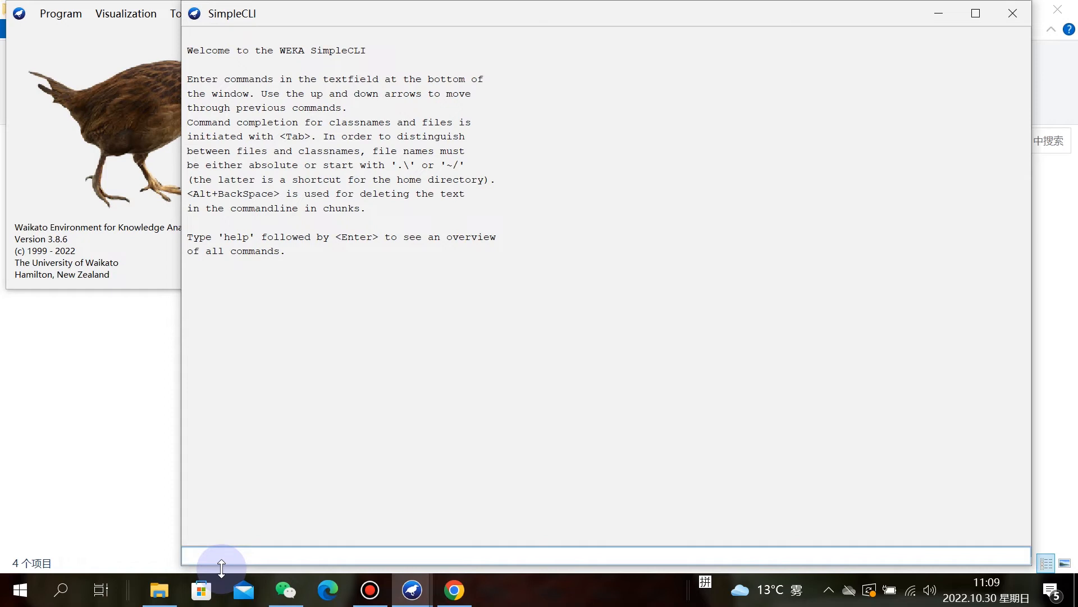
type("jace")
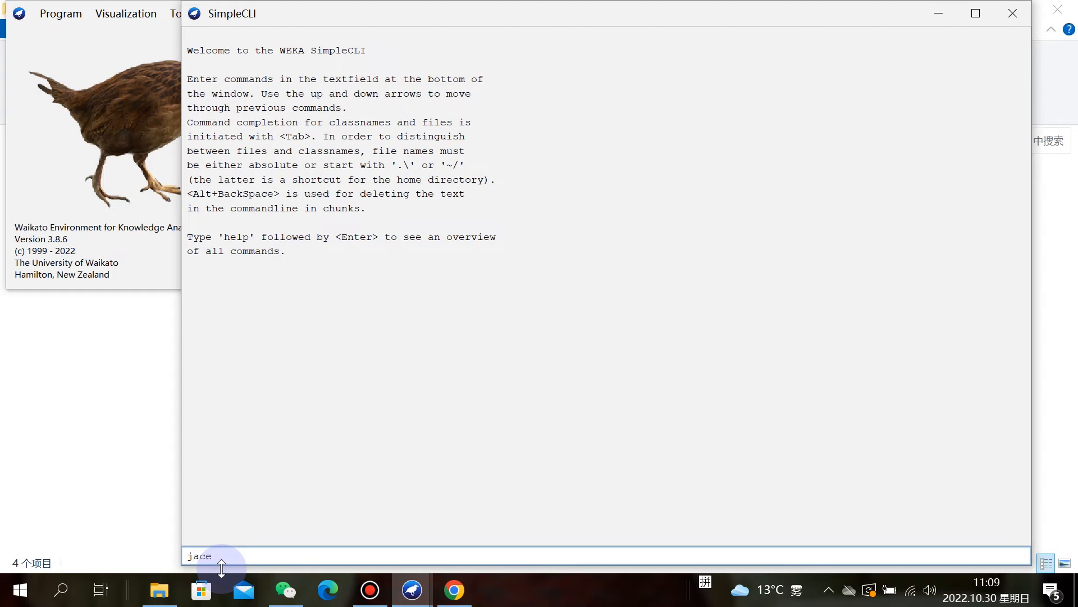
type("java")
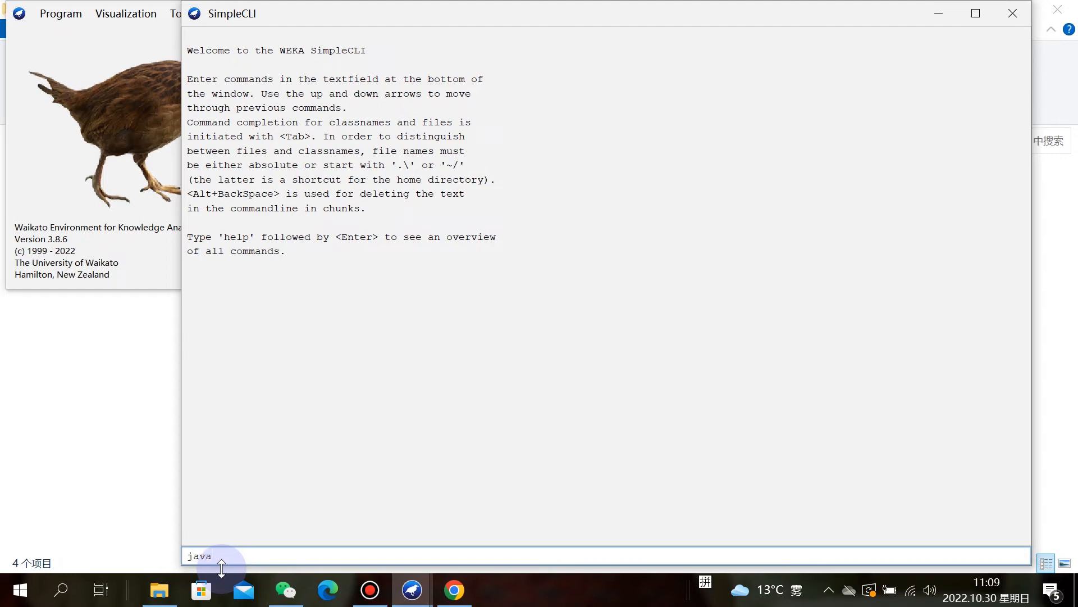
type("weka")
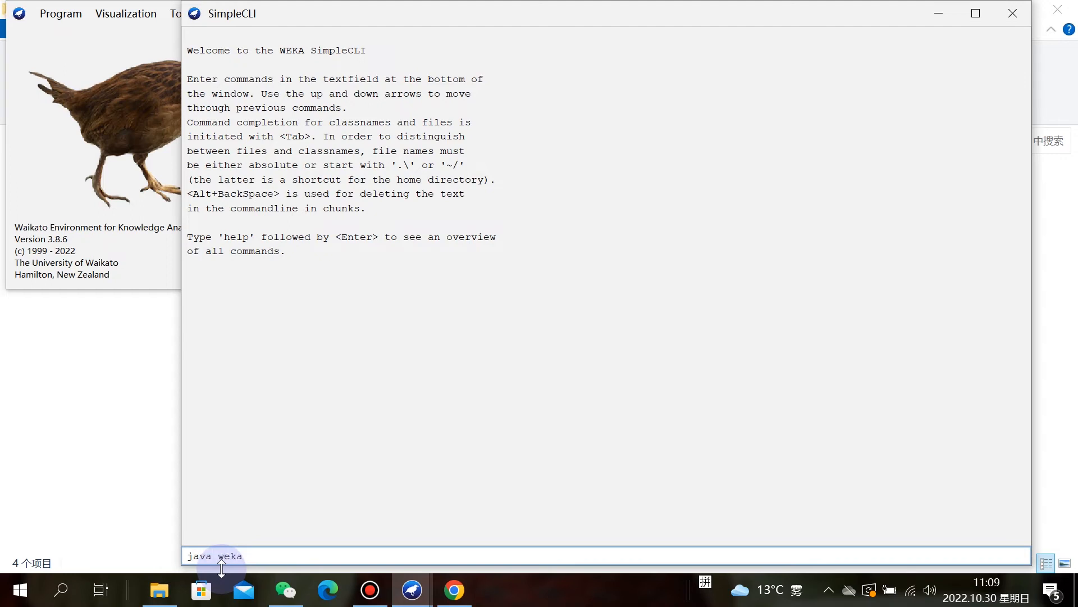
type(".co")
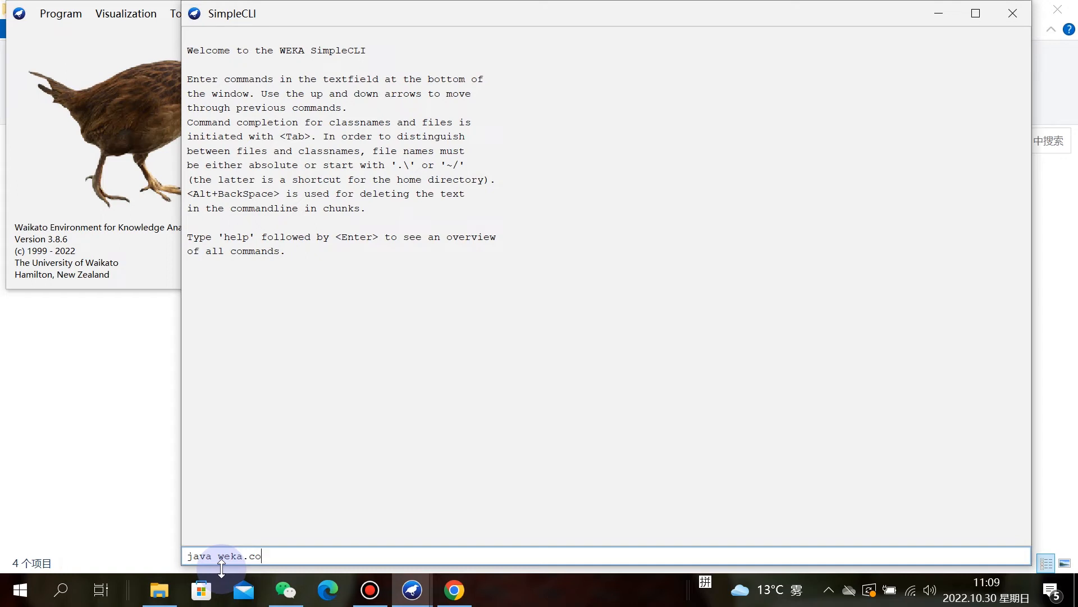
type("re.I")
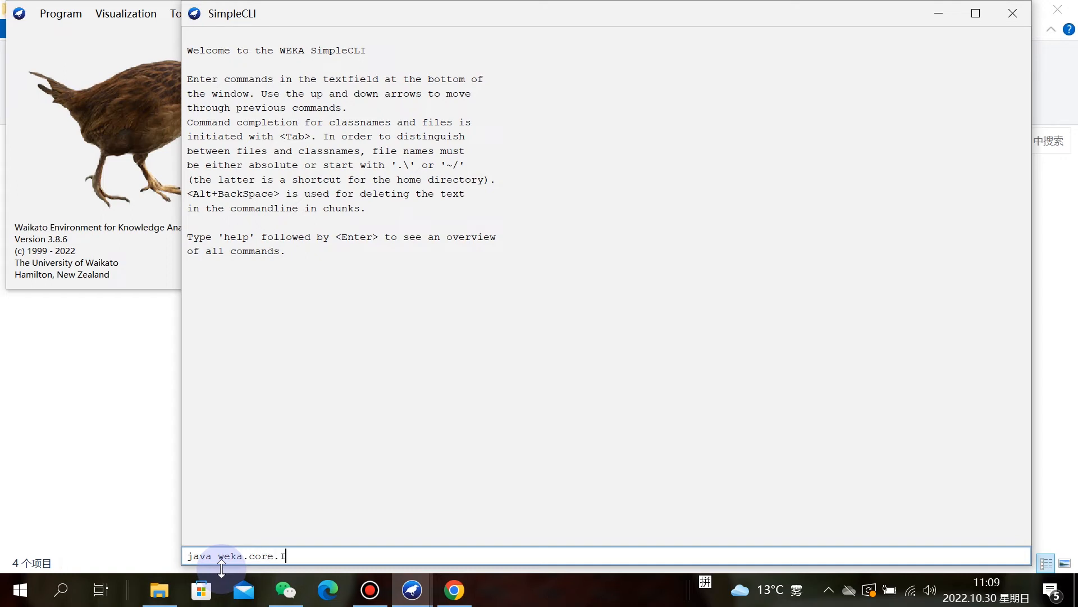
type("nstan")
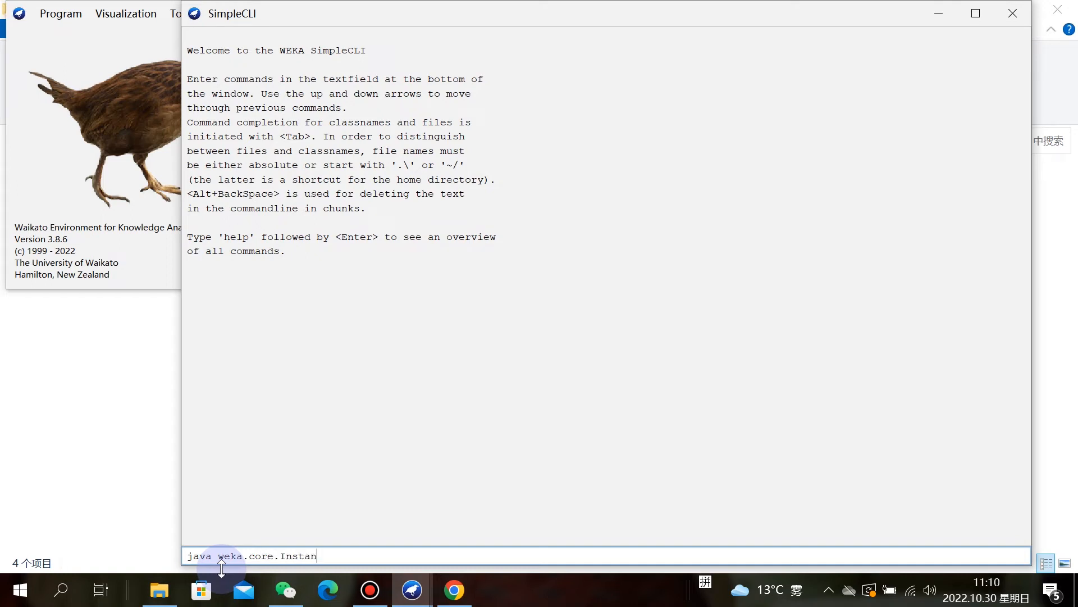
type("ces")
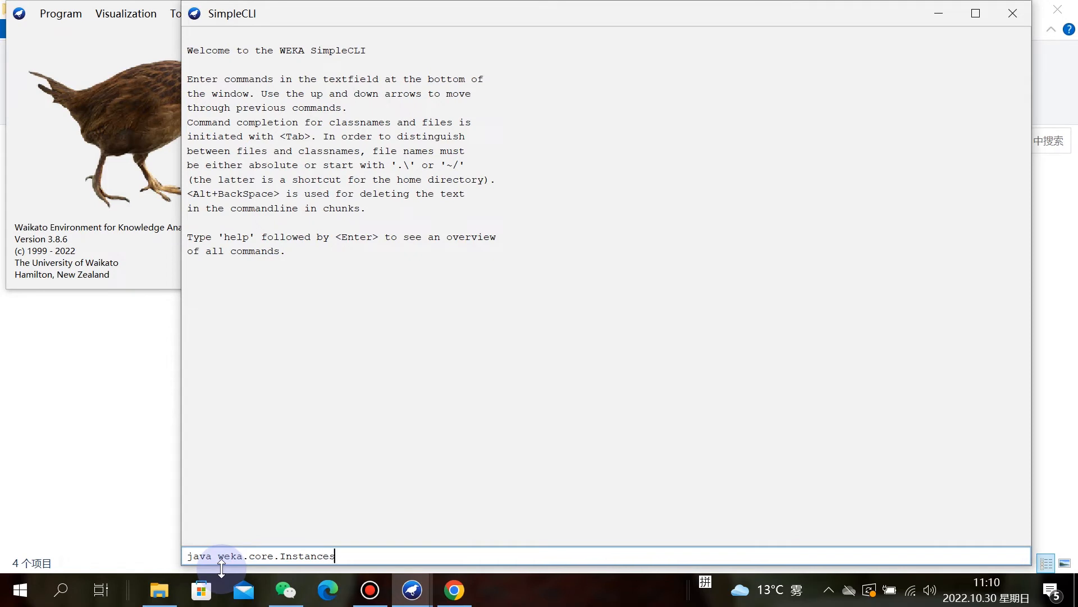
type("append")
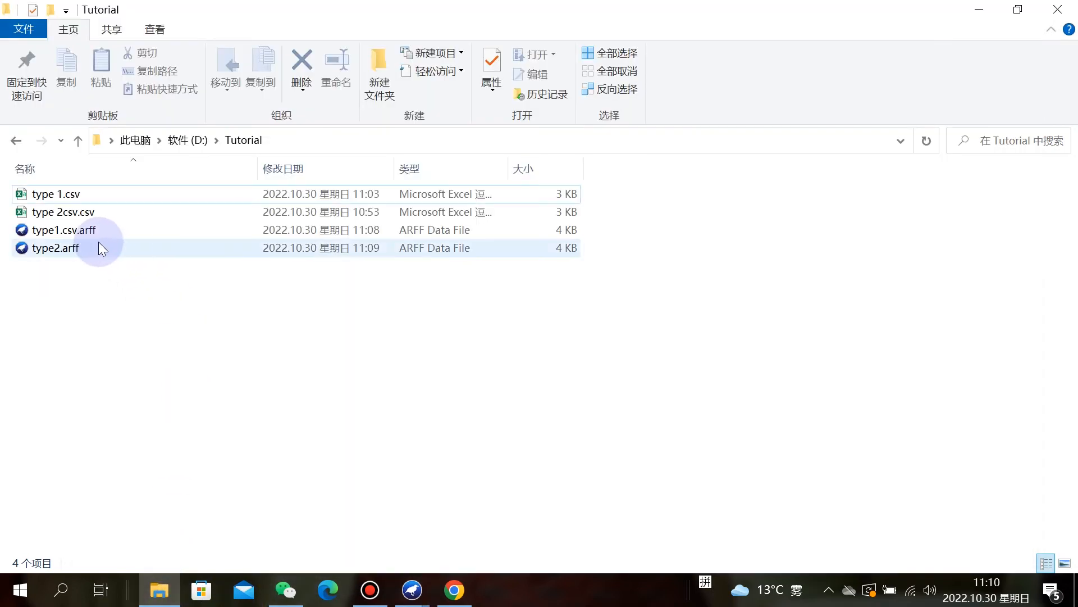
Rename type1.csv.arff to type1.arff via the 重命名 context-menu command.
right_click(61, 229)
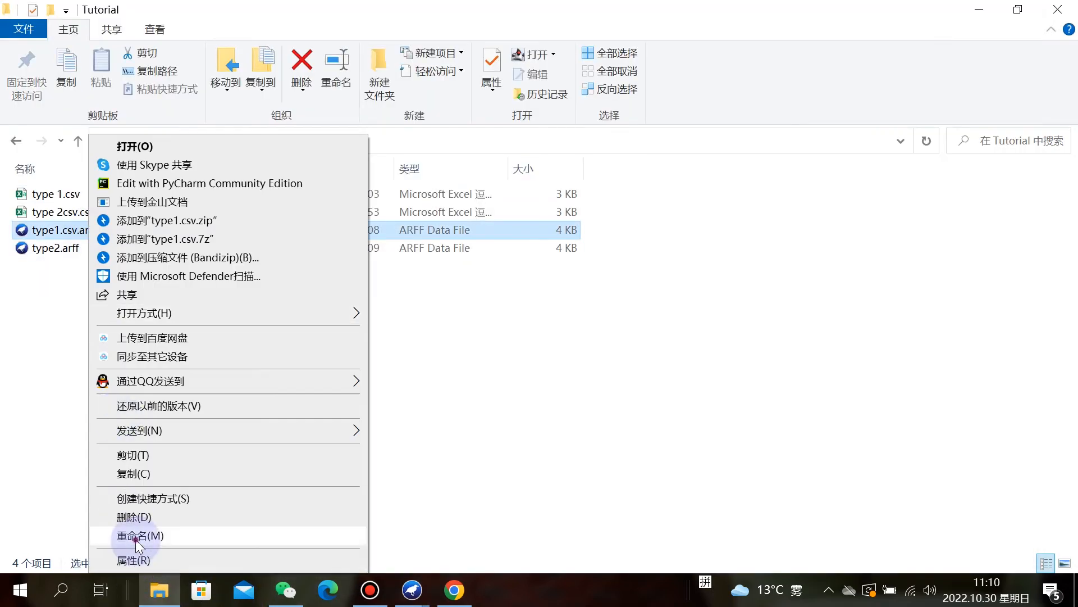
left_click(139, 534)
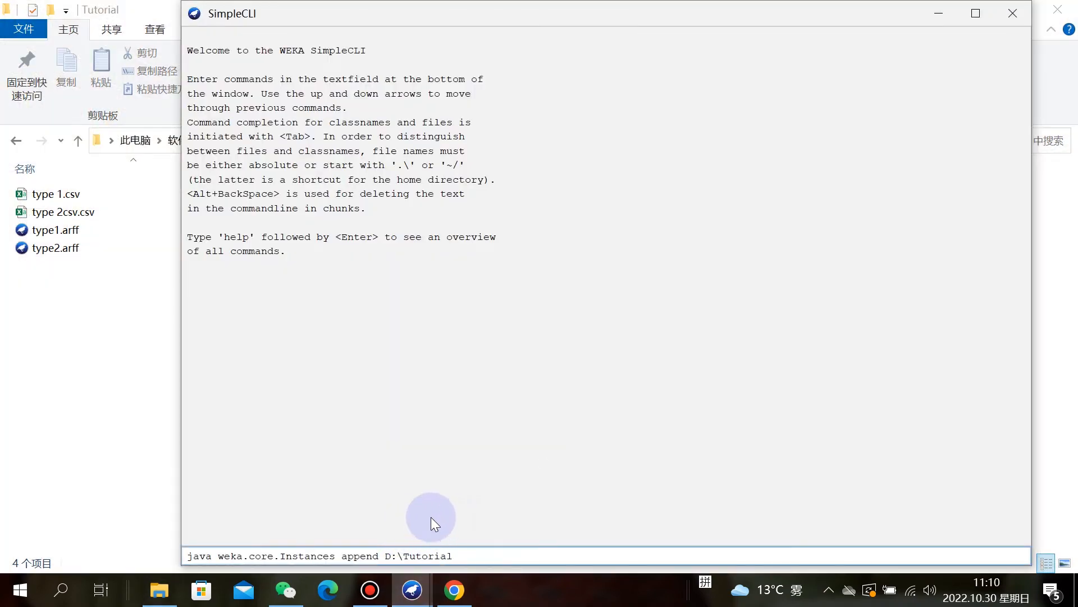
Complete the command with D:\Tutorial\type1.arff, type2.arff and '> D:\Tutorial\result.arff', then run it.
left_click(465, 555)
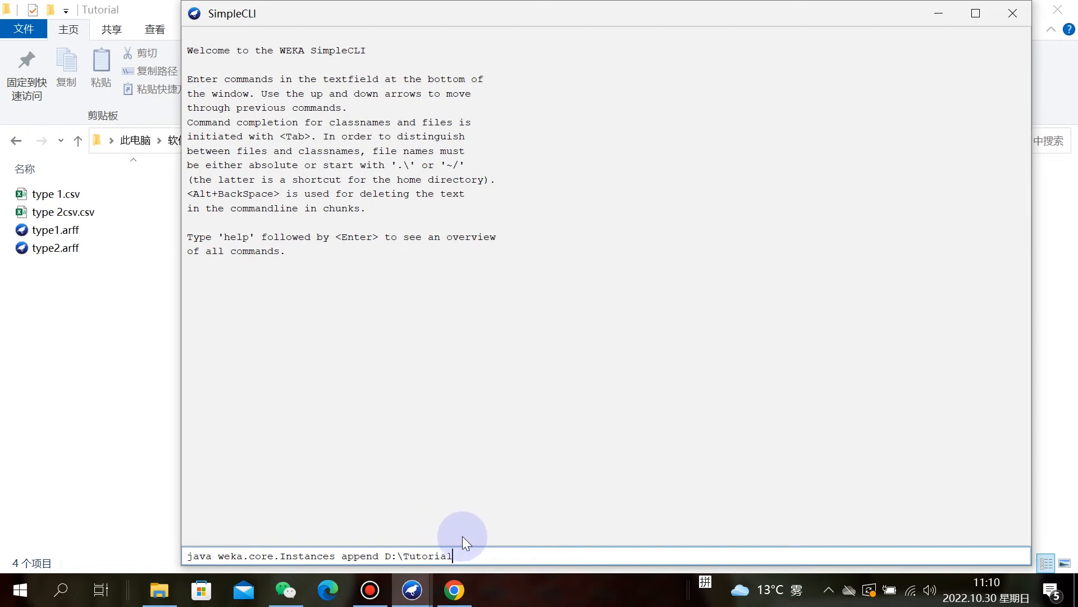
type("\\")
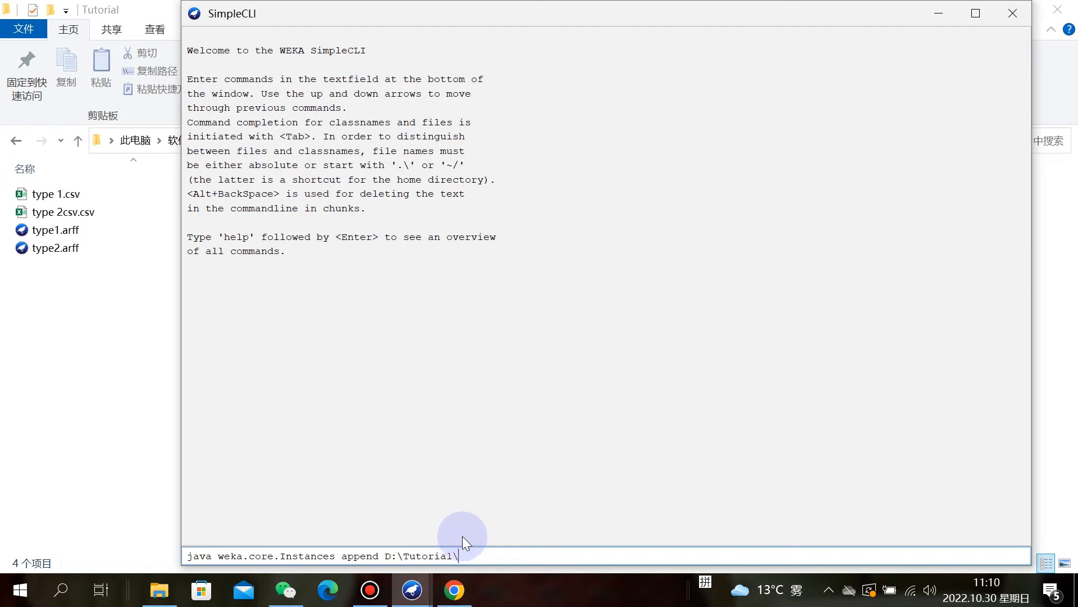
type("t")
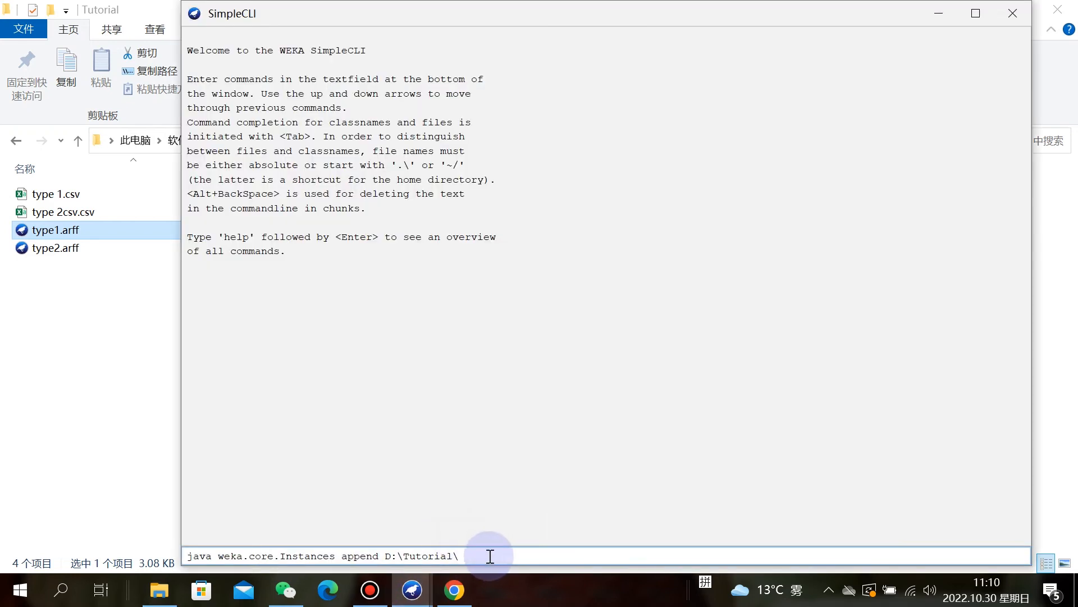
type("type1")
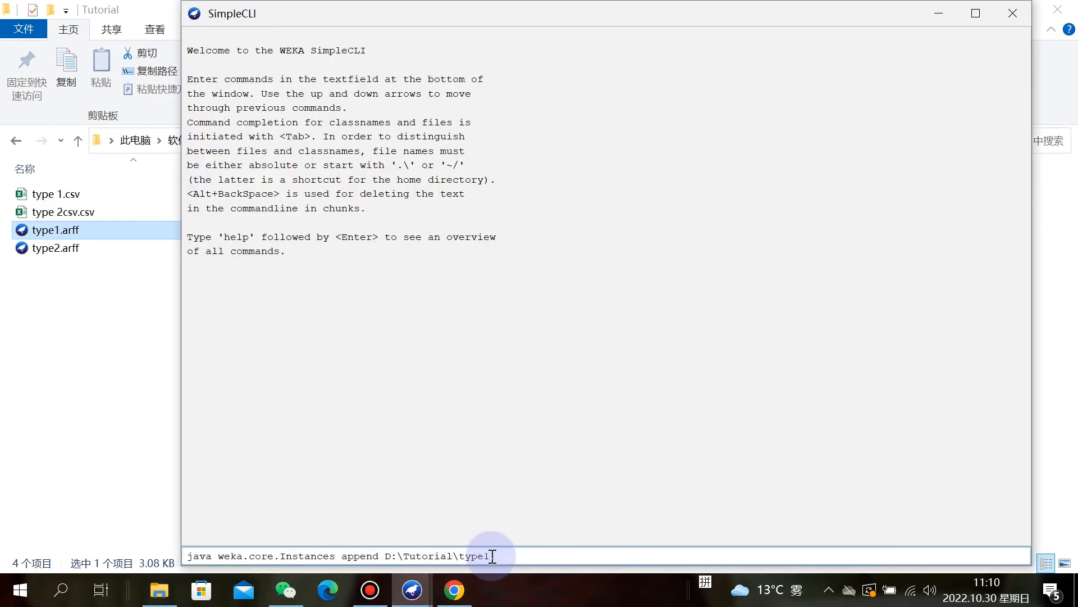
type("ar")
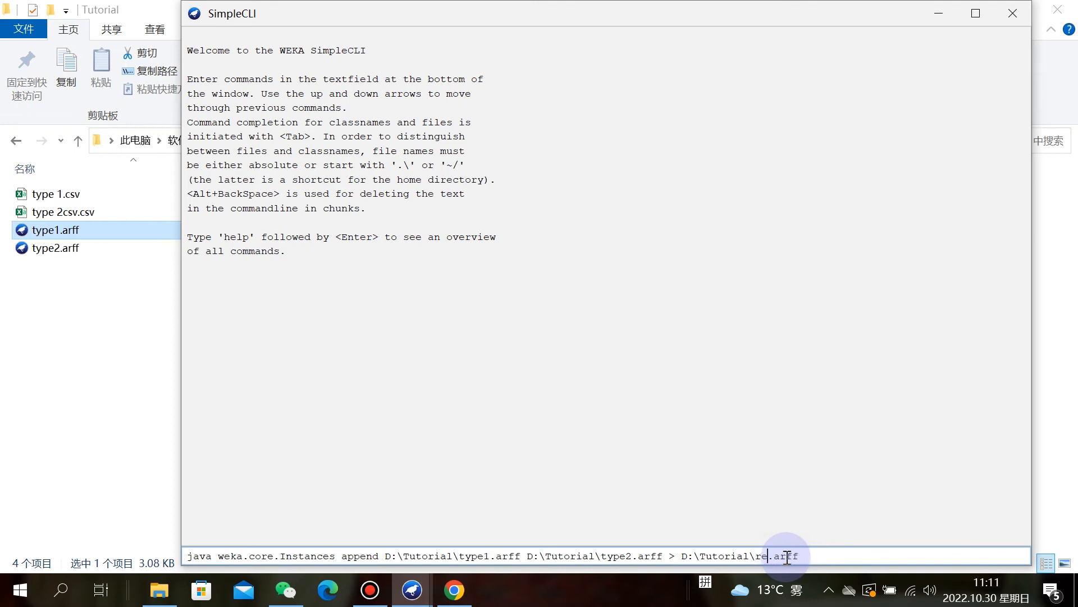
type("u")
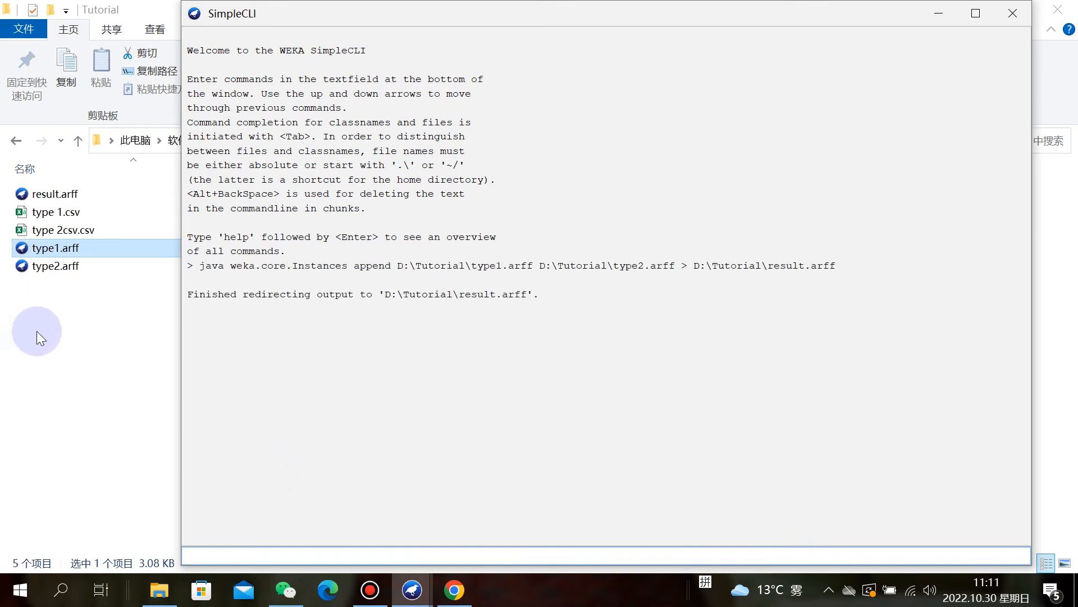
mouse_move(46, 338)
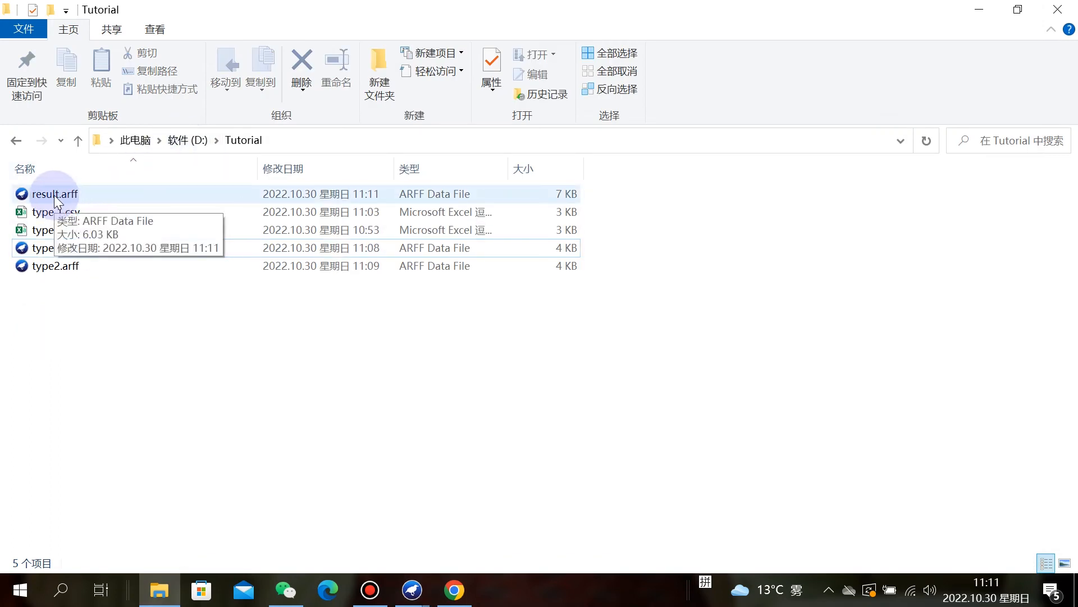
Select the new 6.03 KB result.arff file in the Tutorial folder.
left_click(54, 196)
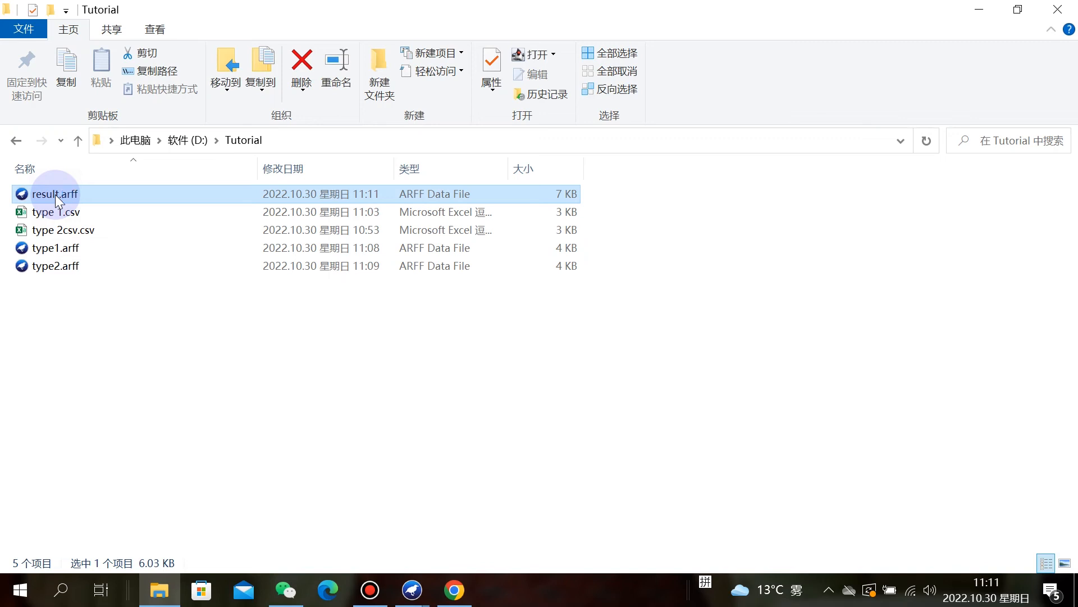
Open result.arff in Explorer, view class counts (198 instances, 99 T, 99 D), and close it.
double_click(45, 193)
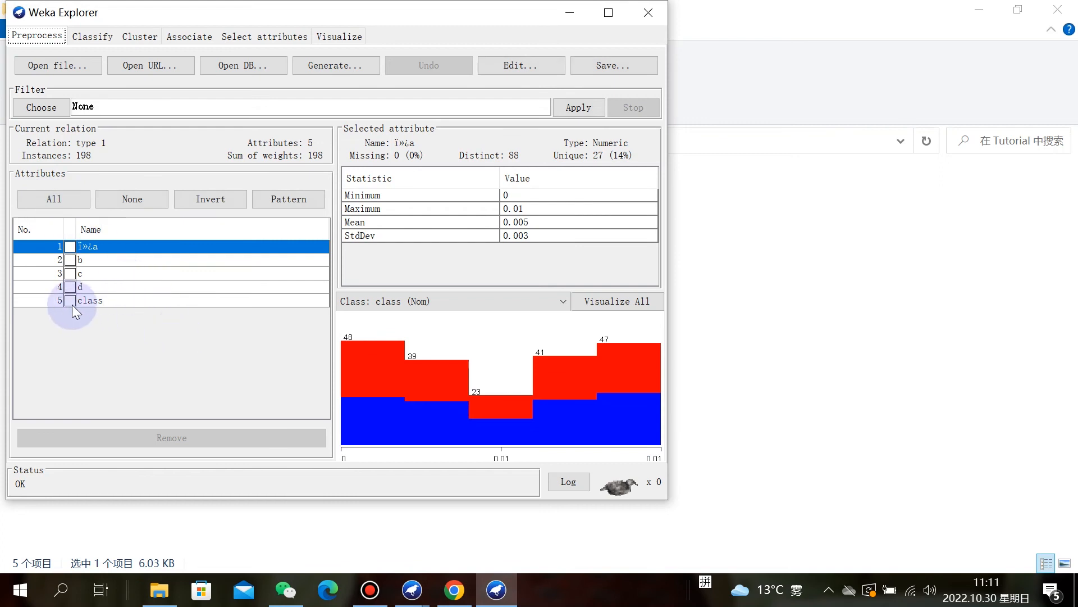
left_click(70, 301)
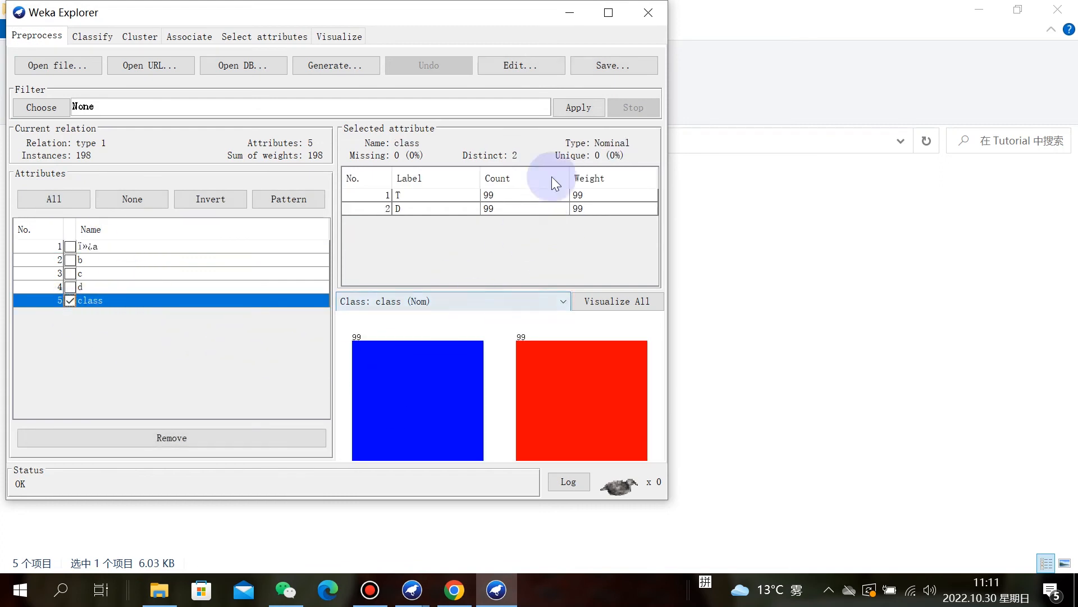
mouse_move(168, 341)
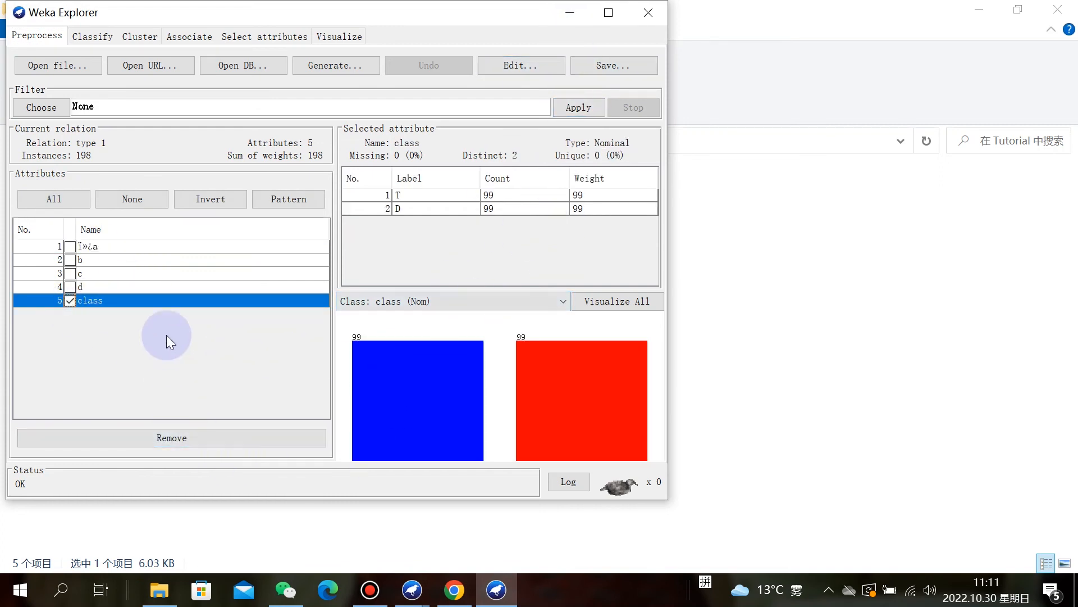
mouse_move(132, 341)
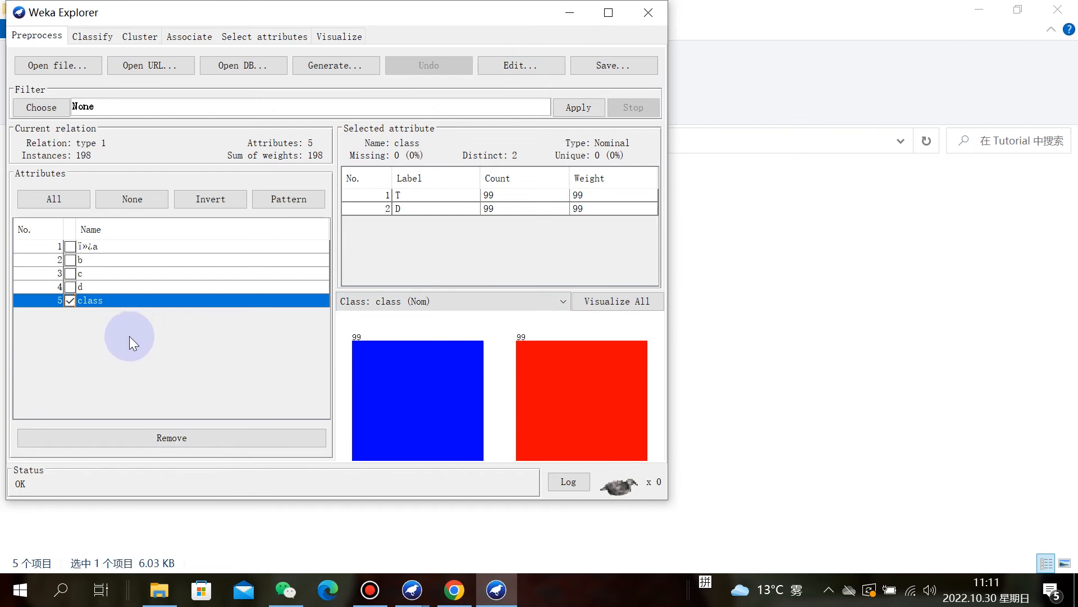
mouse_move(171, 357)
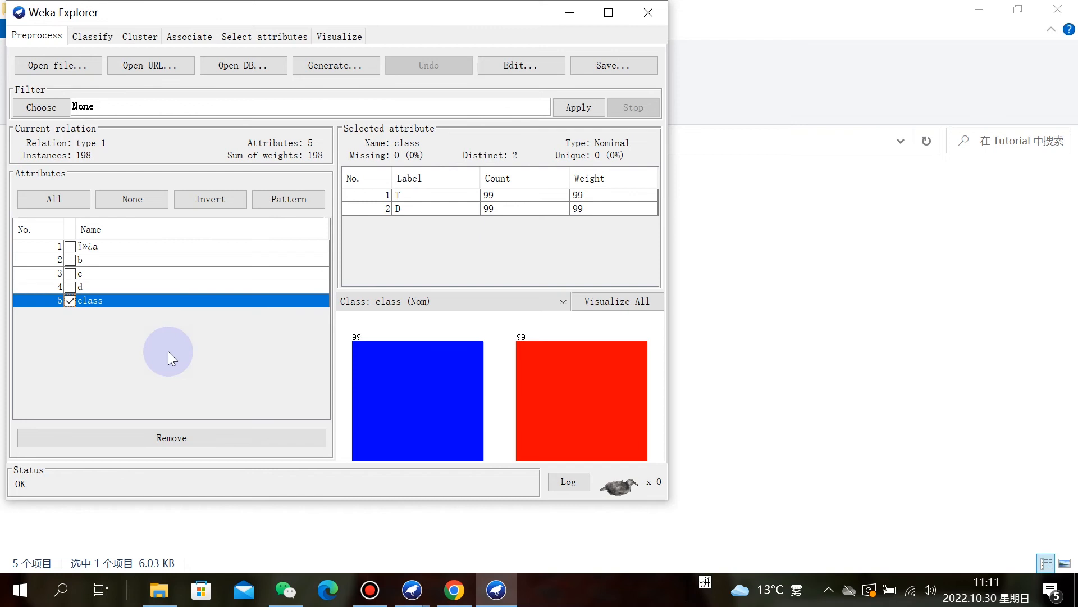
mouse_move(427, 32)
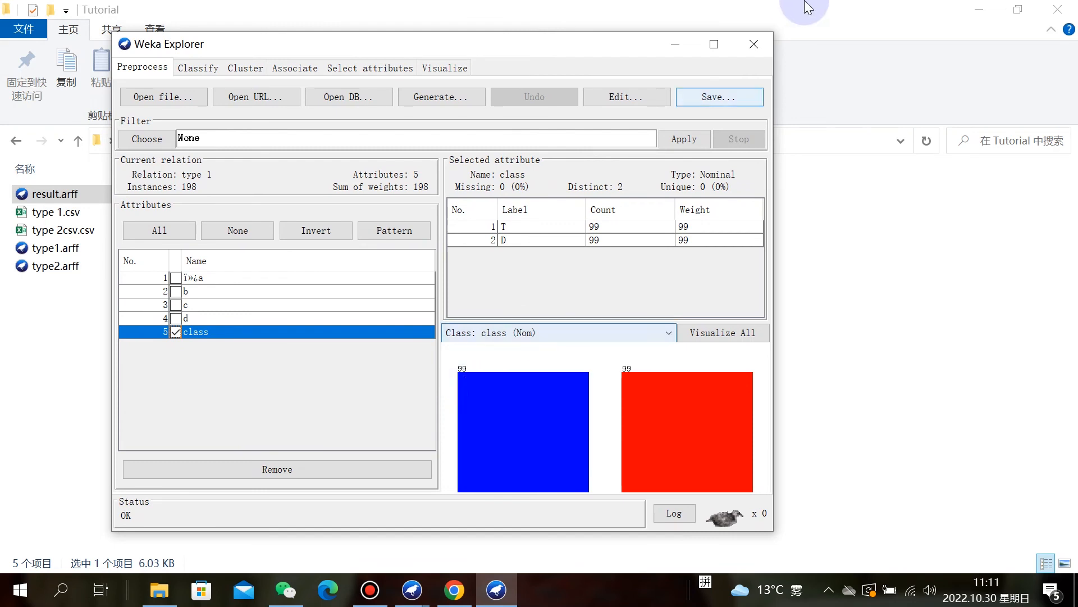
left_click(753, 44)
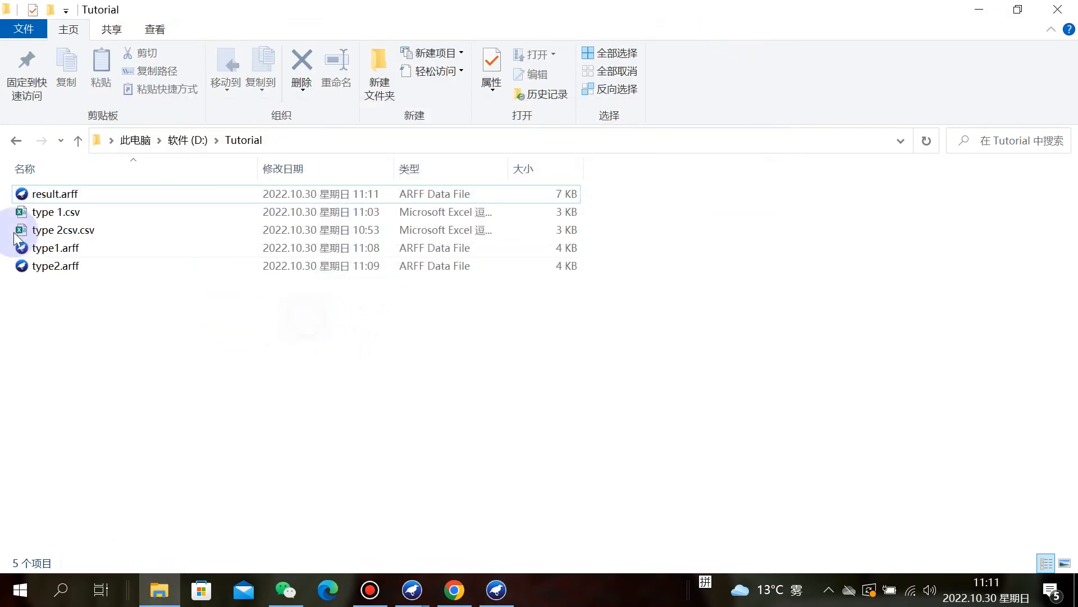
View type 1.csv in Excel, scrolling through its a–d values and T/D class labels to row 100.
double_click(56, 212)
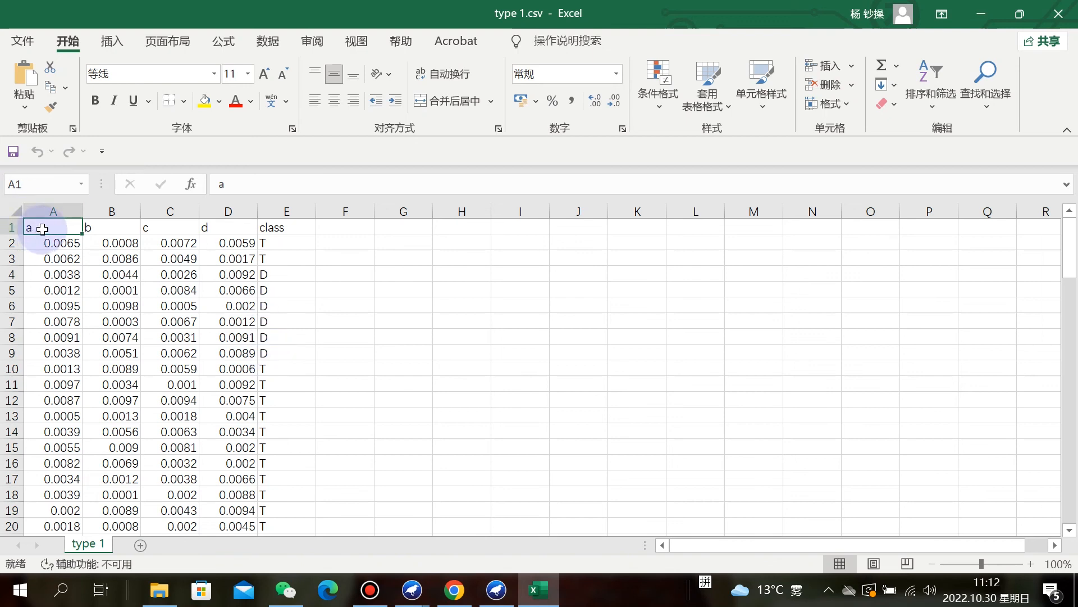
mouse_move(233, 232)
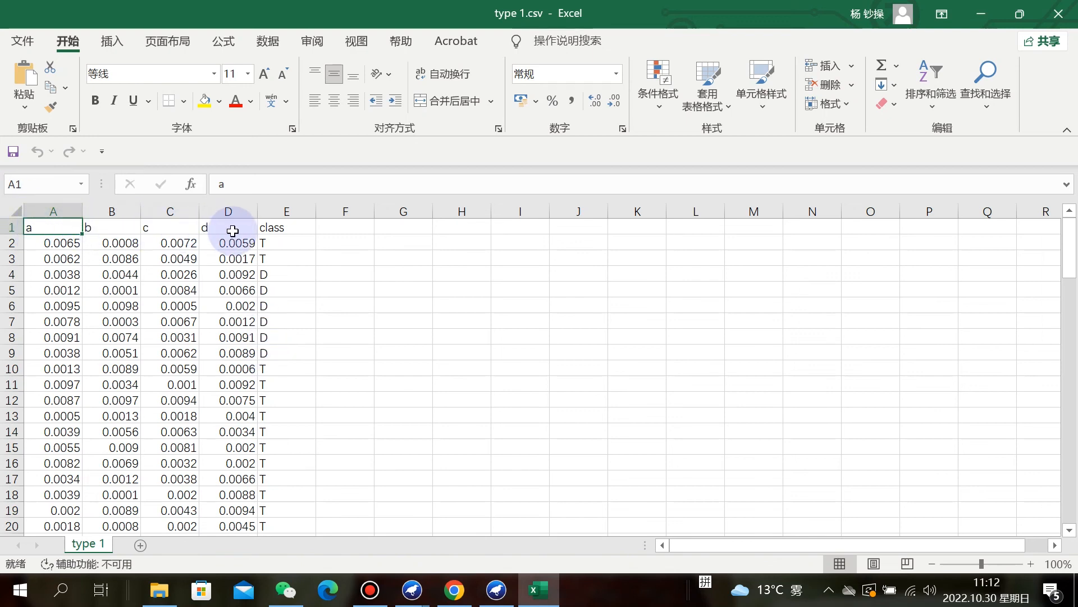
mouse_move(292, 232)
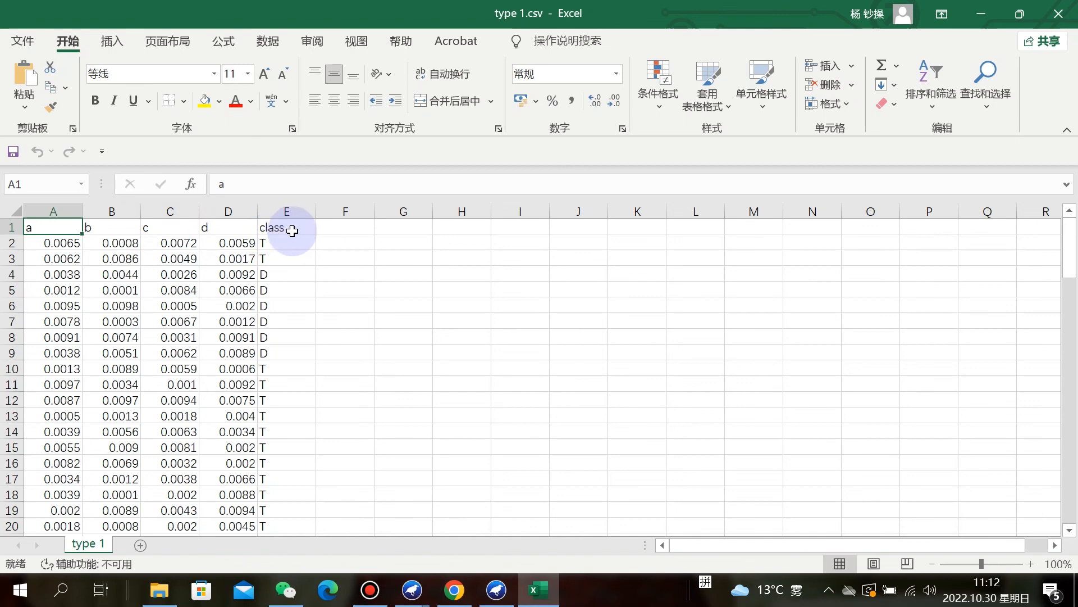
mouse_move(296, 221)
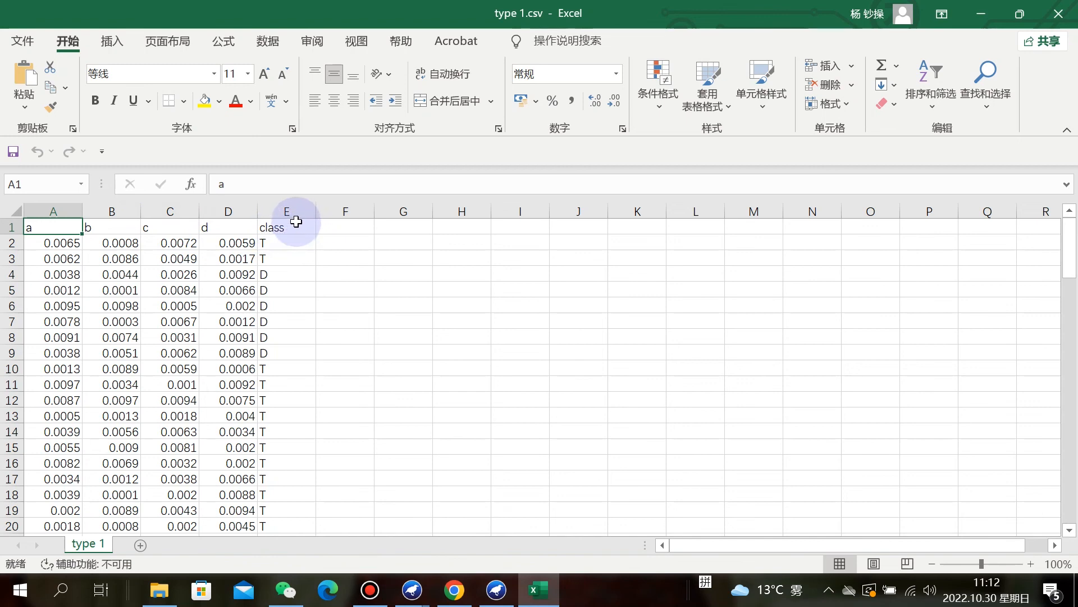
mouse_move(273, 281)
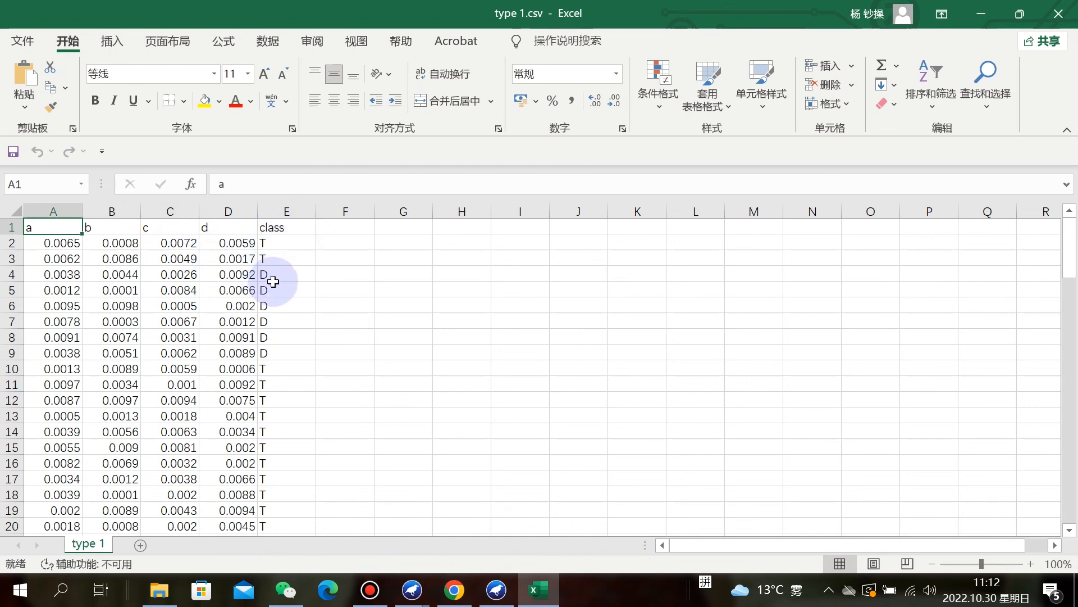
mouse_move(286, 283)
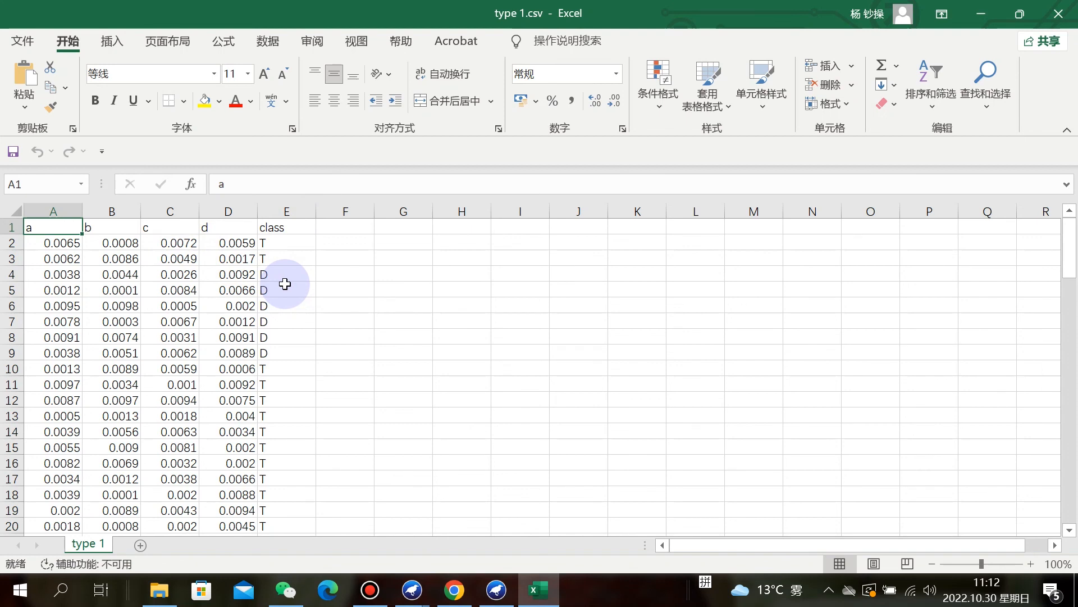
scroll("down", 3)
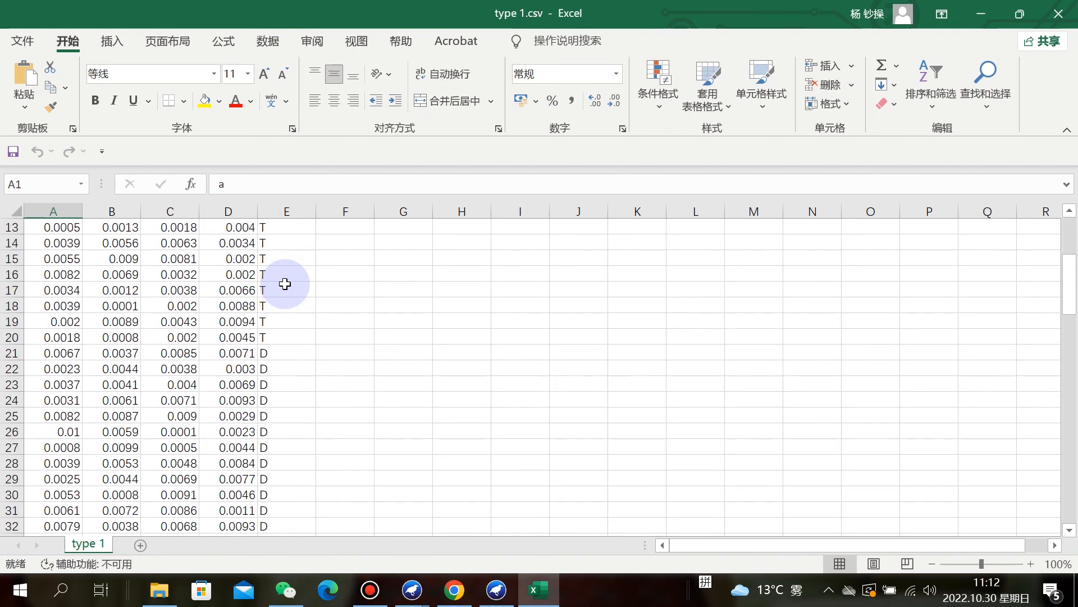
scroll("down", 3)
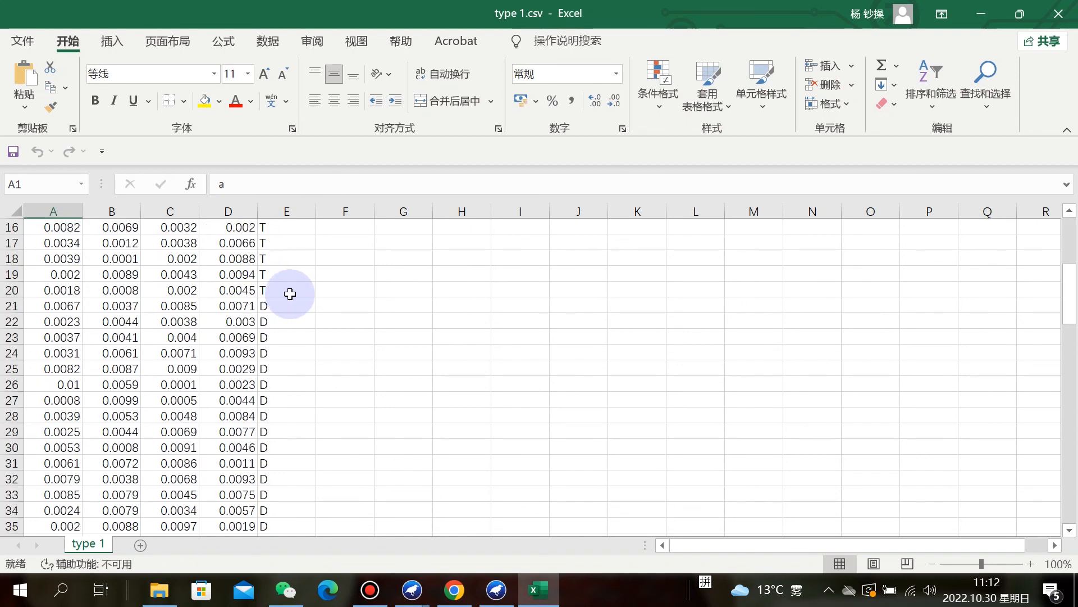
scroll("down", 3)
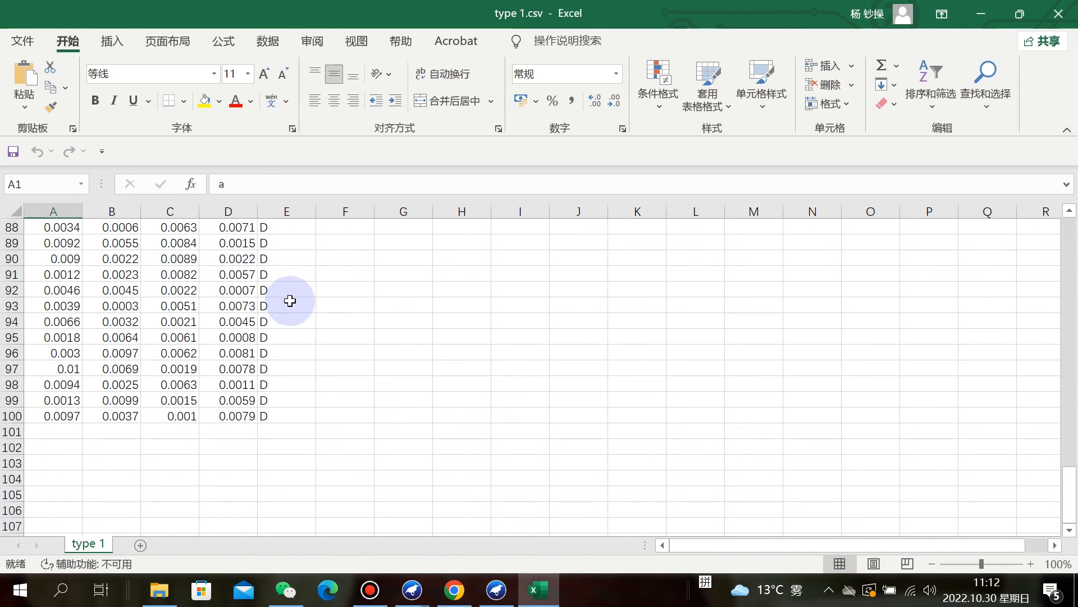